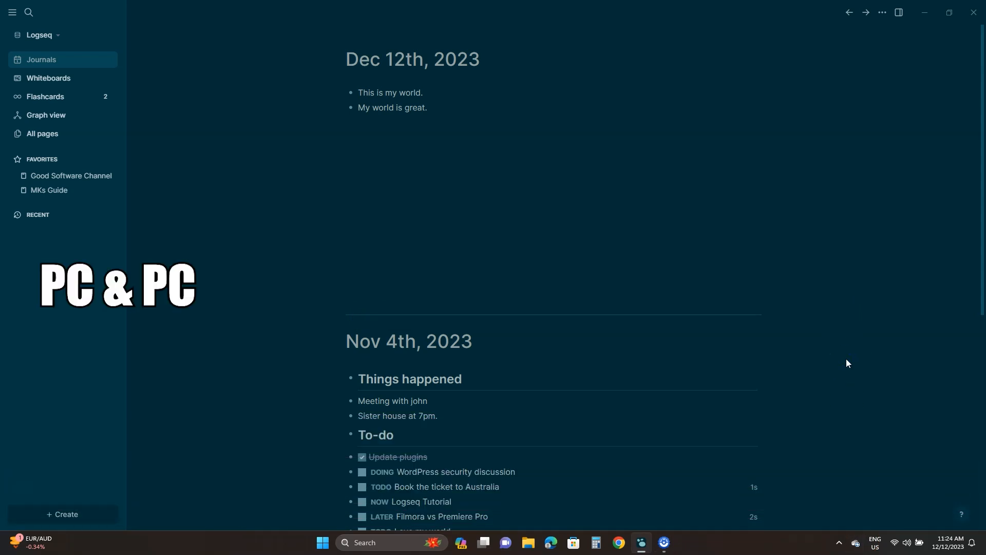
Add a graph from Documents > Mks Software House and write "This is another page." on Another Page
scroll(down, 3)
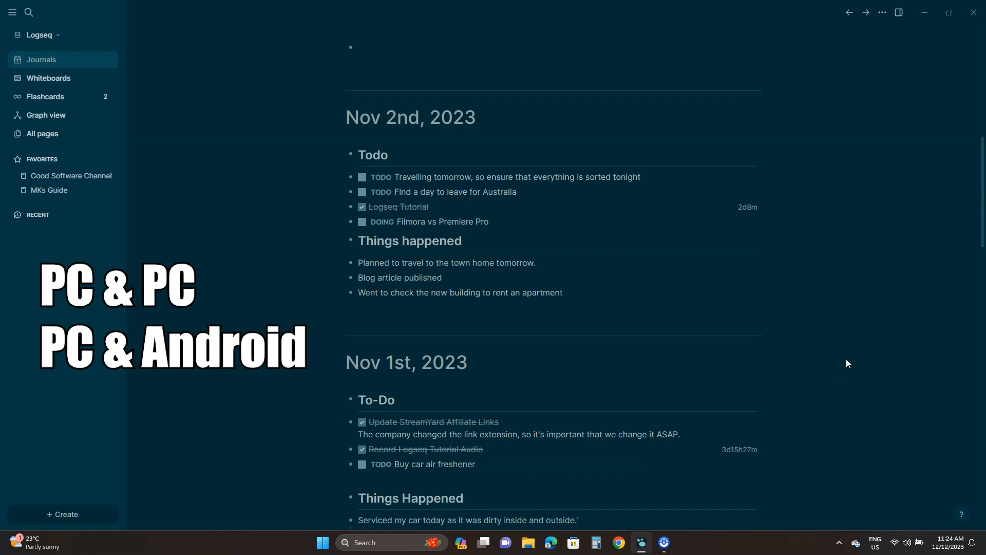
scroll(up, 3)
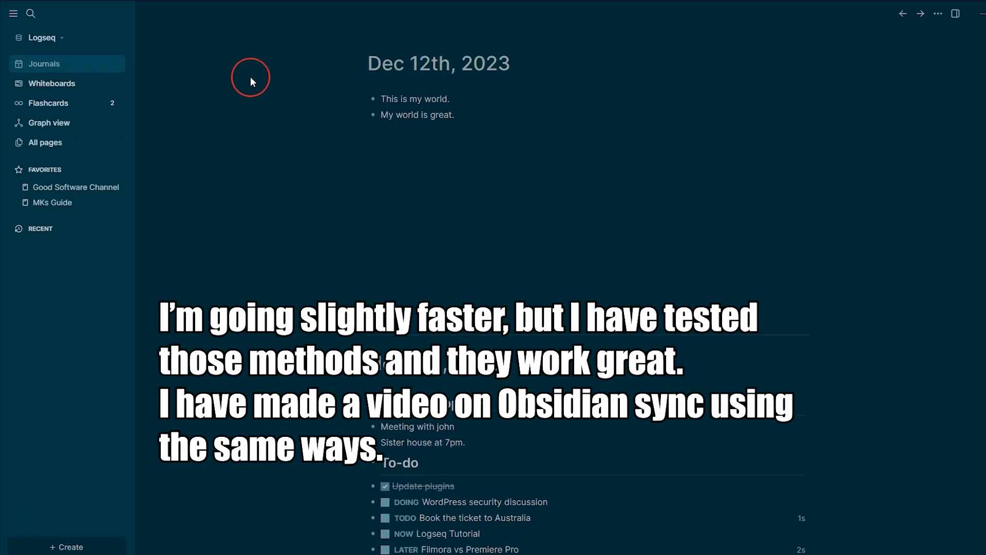
click(40, 38)
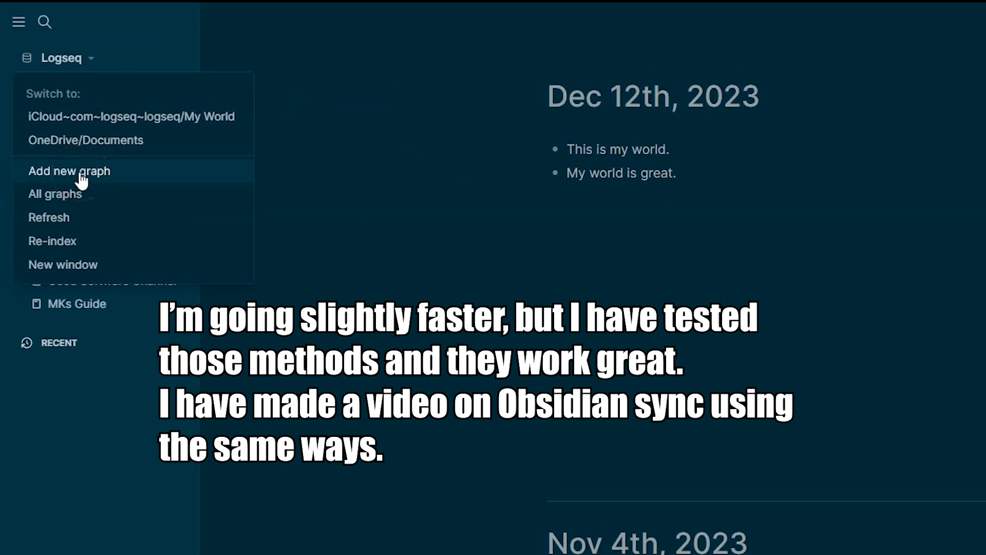
click(69, 172)
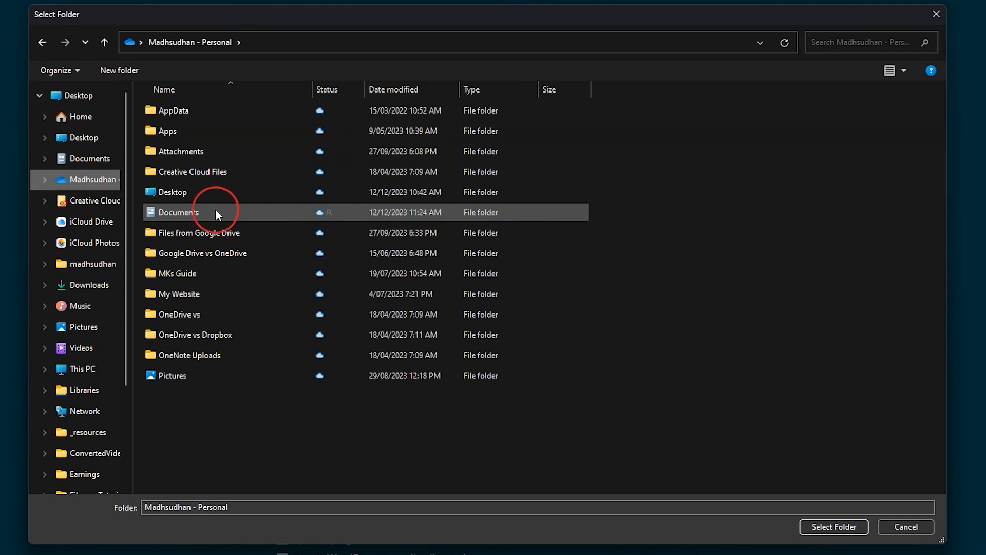
double_click(180, 211)
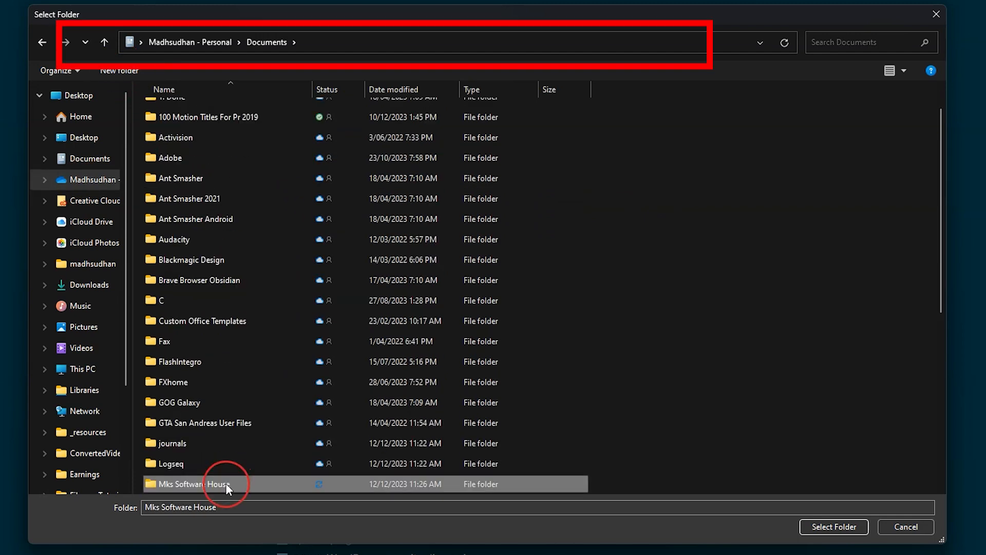
double_click(190, 483)
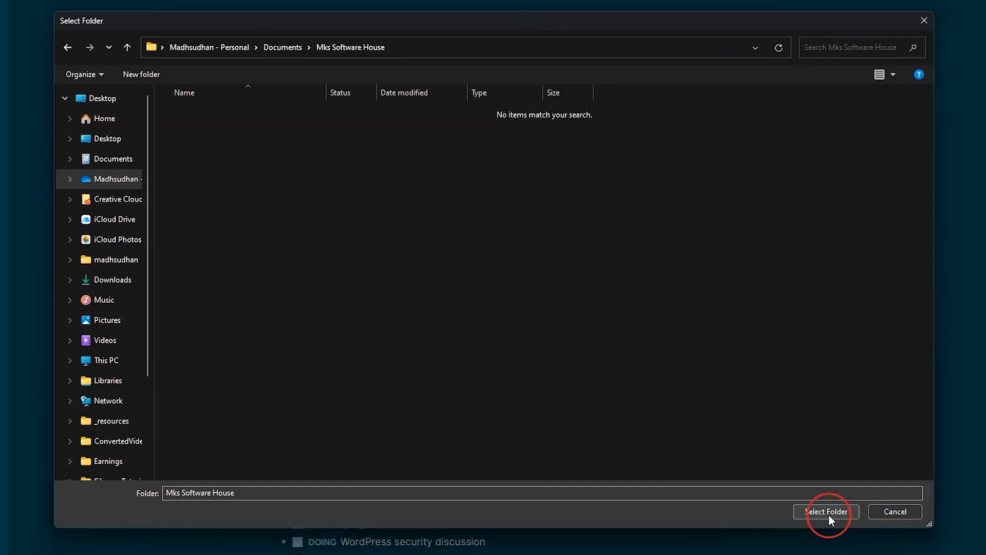
click(826, 511)
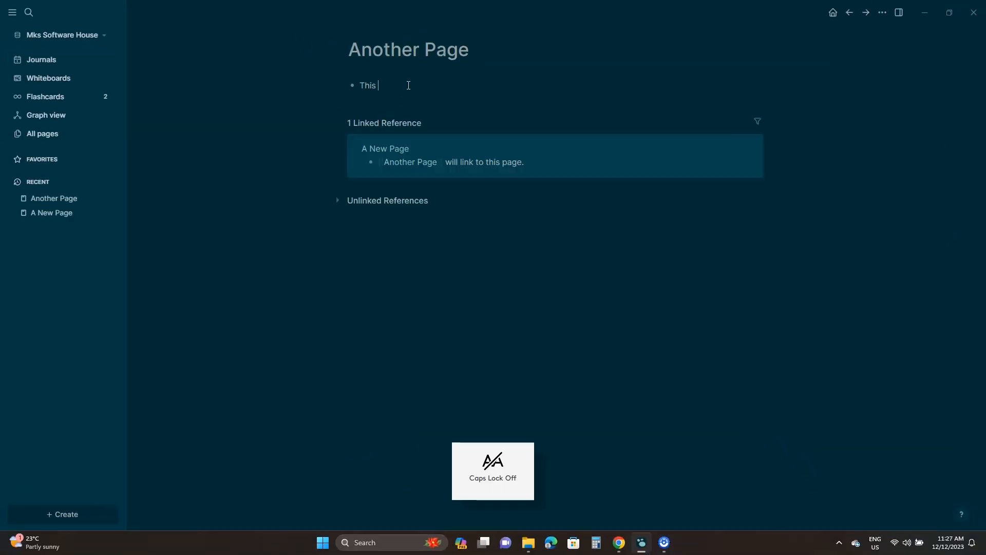
text(is another page.)
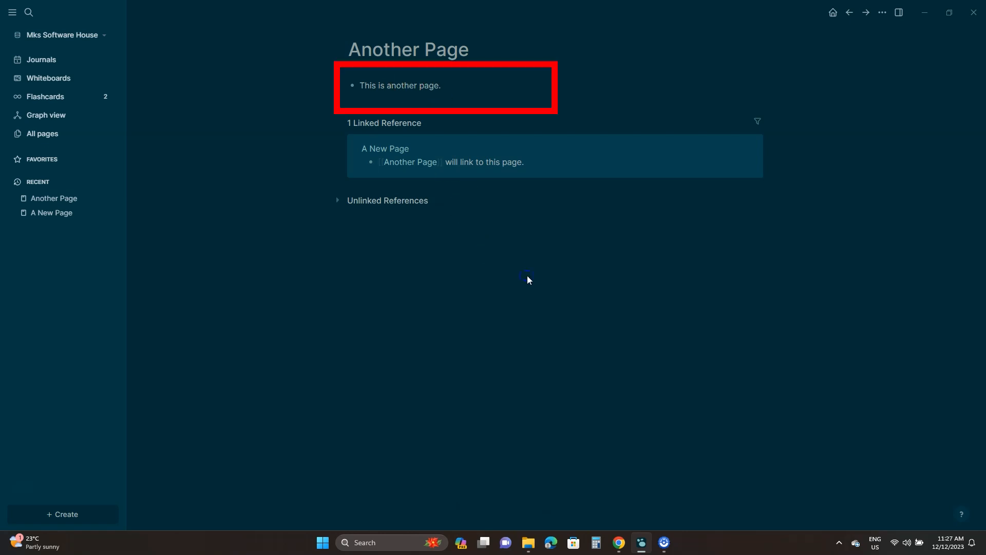
On the second PC add the Mks Software House graph from OneDrive Documents and view its pages
click(41, 59)
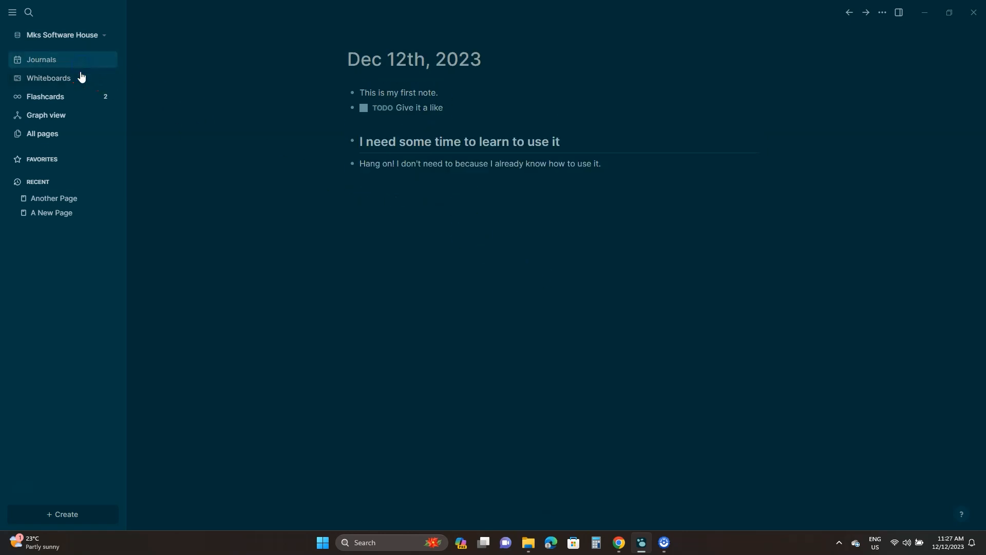
click(51, 213)
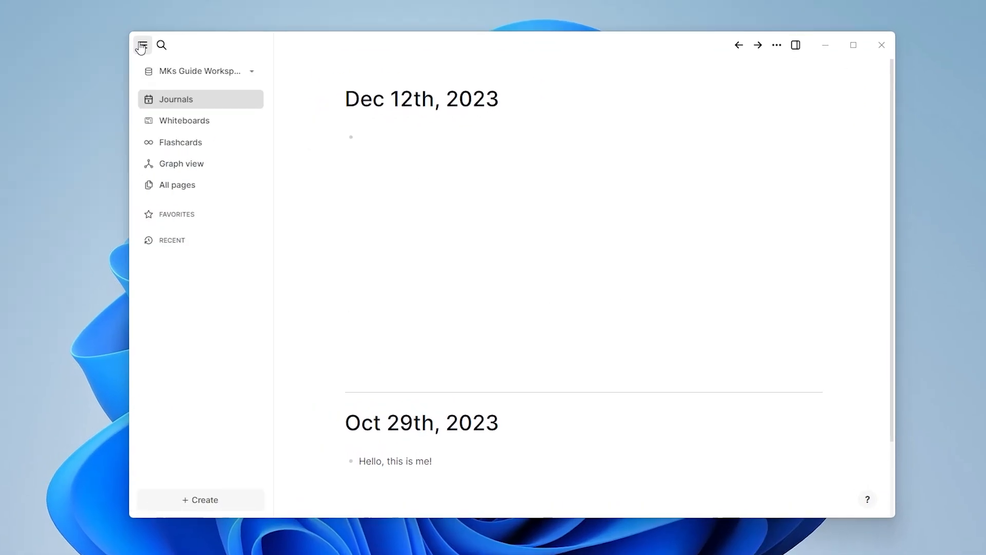
click(199, 71)
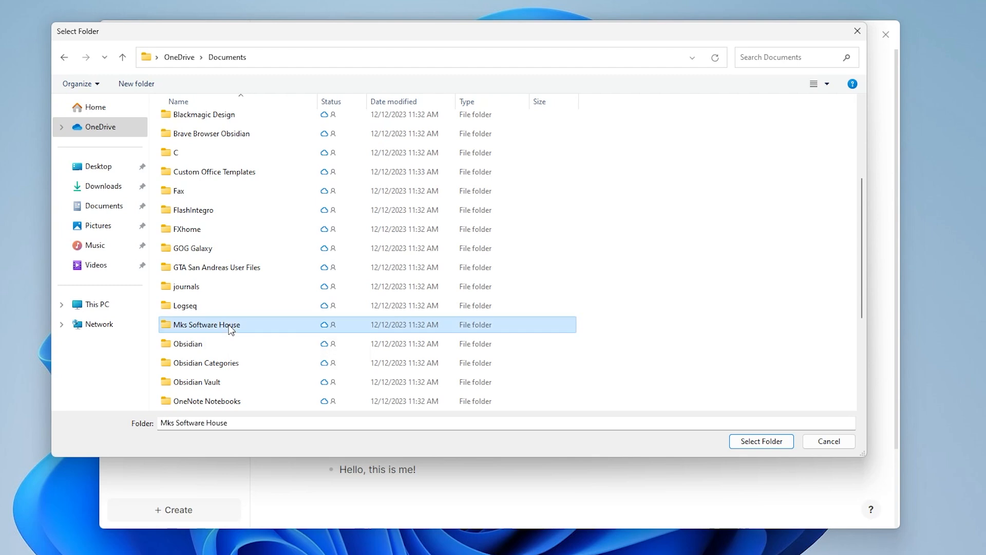
double_click(206, 323)
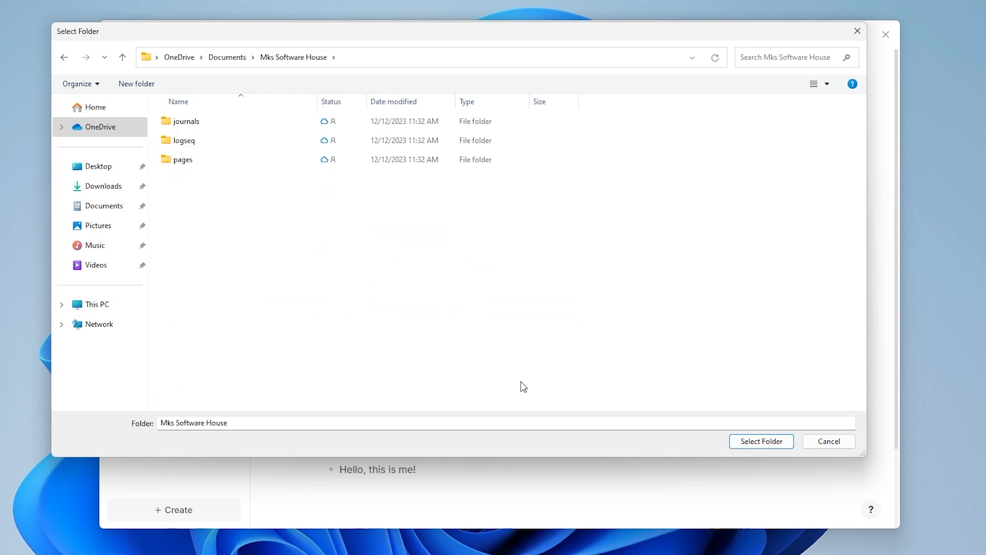
click(760, 440)
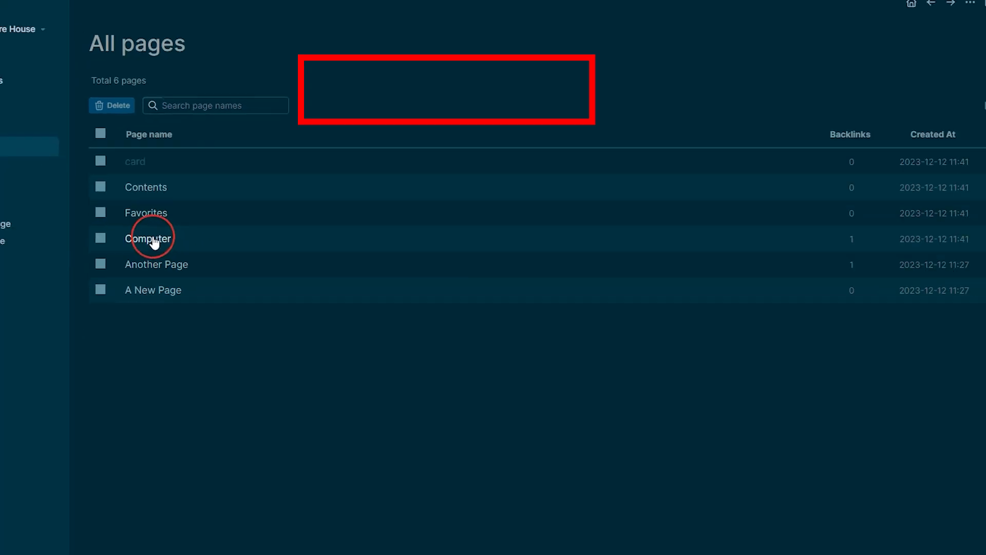
click(147, 238)
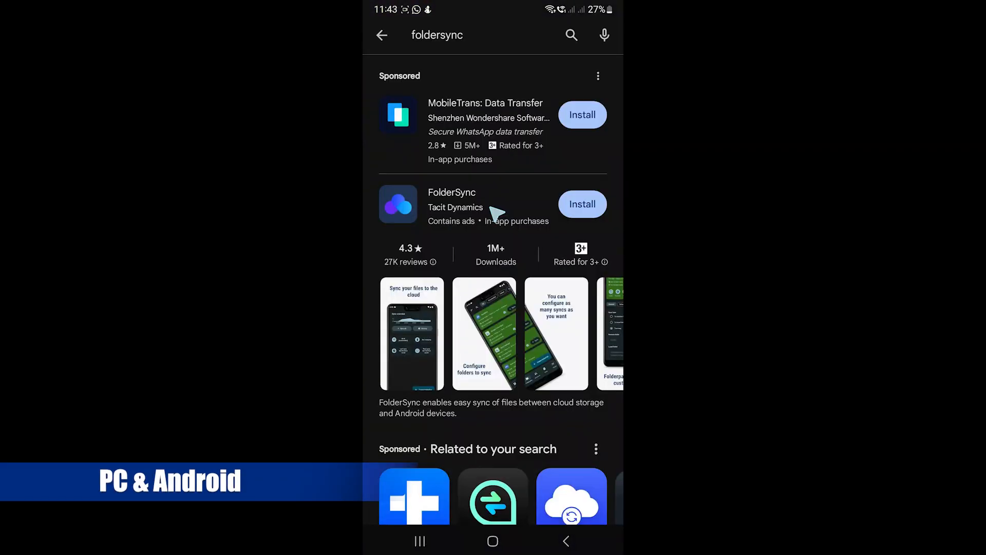
Install FolderSync from Play Store and download the Logseq Android APK
click(452, 205)
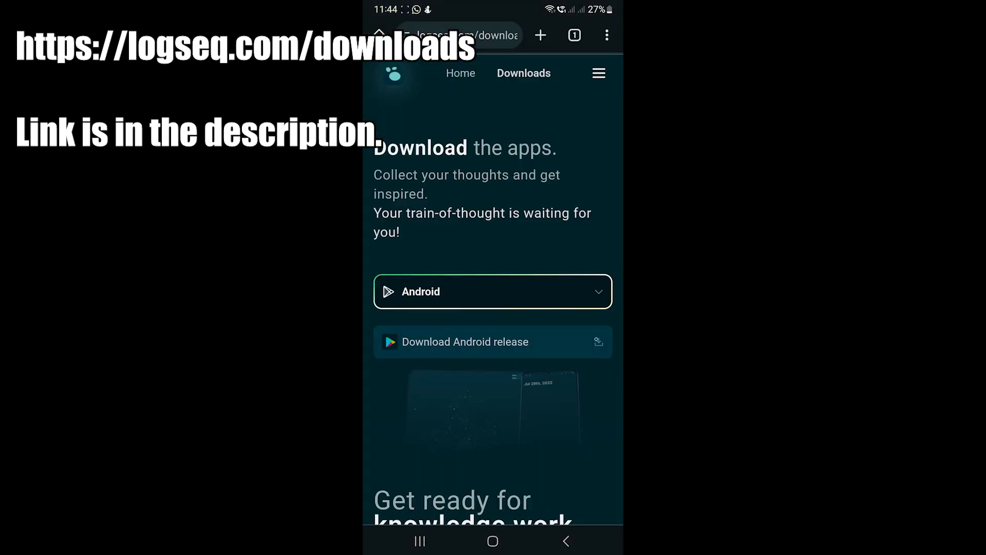
click(492, 341)
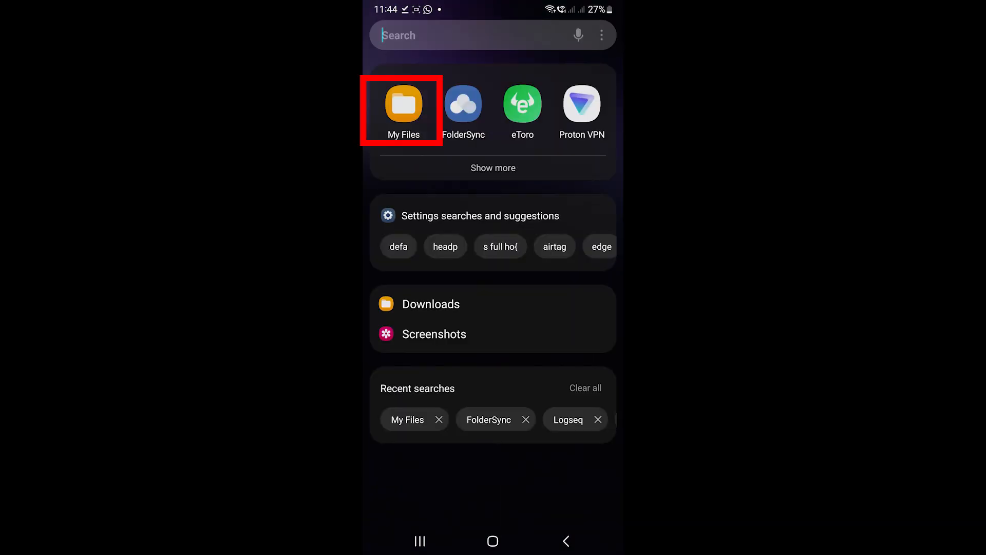
click(402, 105)
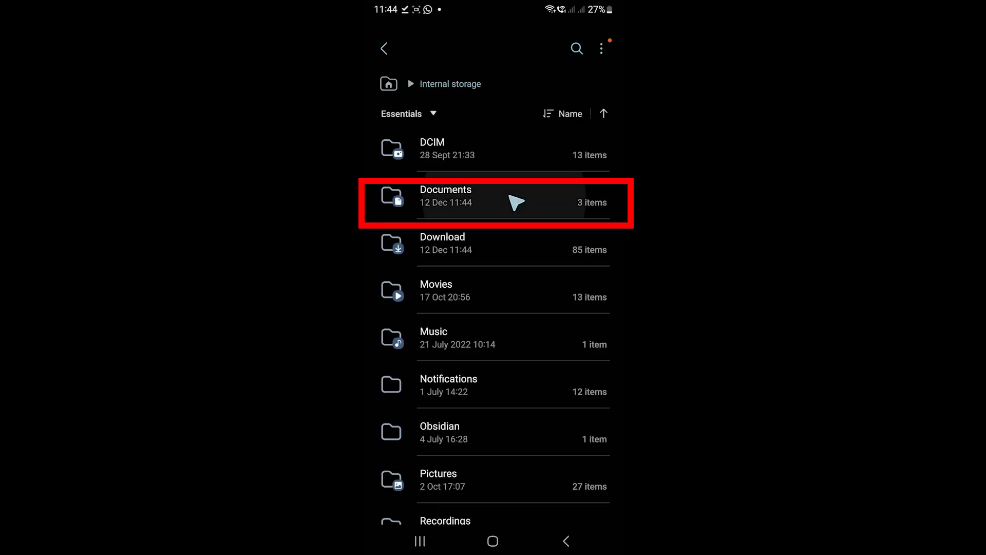
Create a Mks Software House folder inside Documents in My Files
click(445, 202)
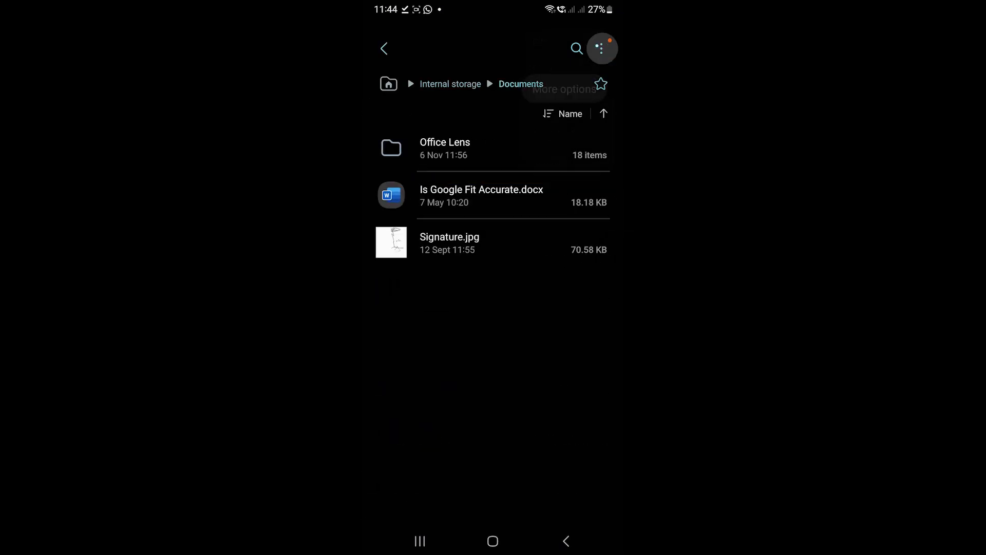
click(600, 48)
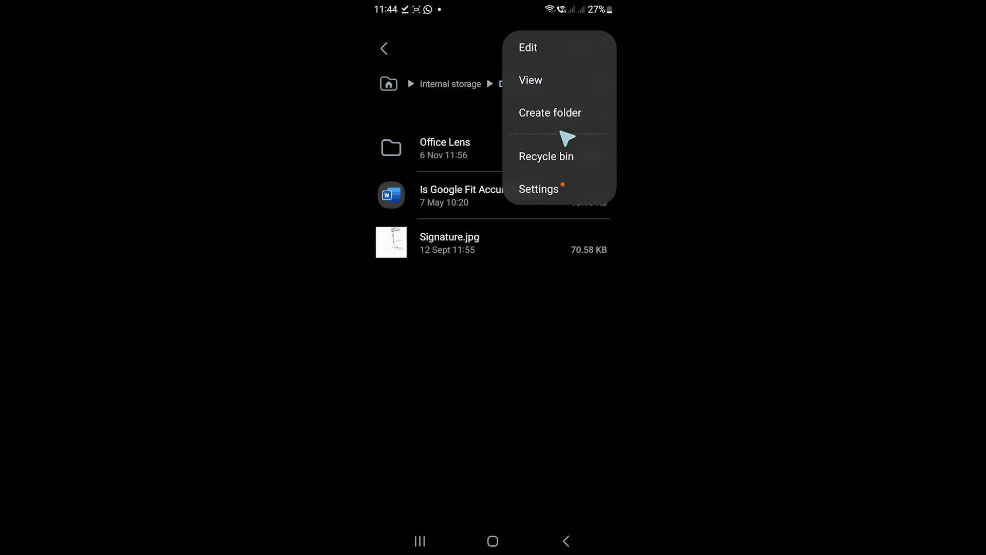
click(549, 113)
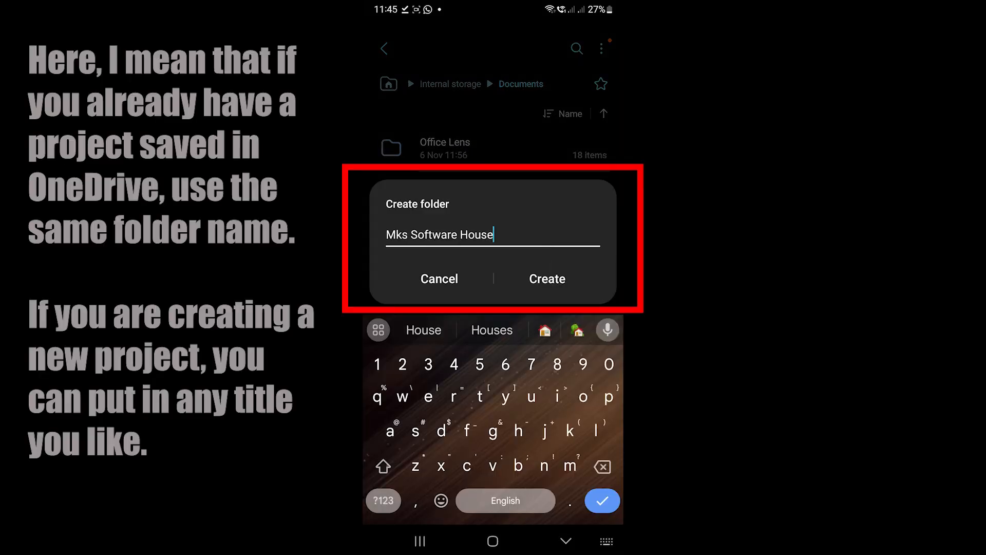
click(545, 278)
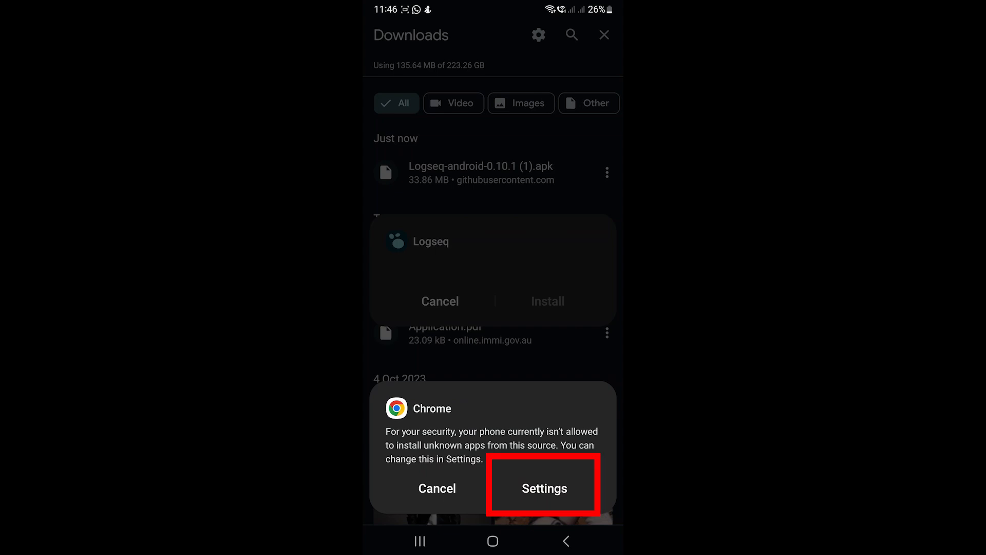
Allow unknown-app installs, launch FolderSync and accept its terms and privacy policy
click(544, 488)
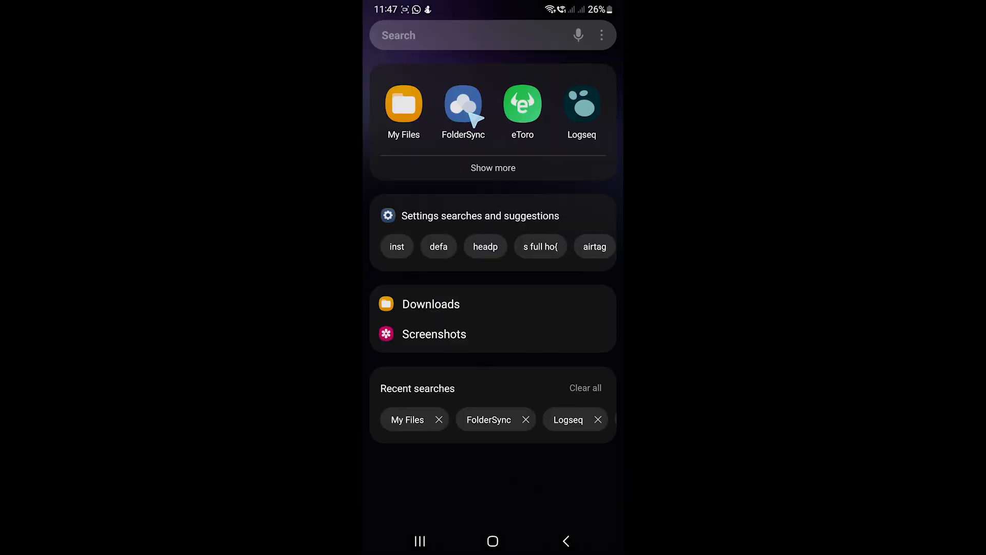
click(463, 104)
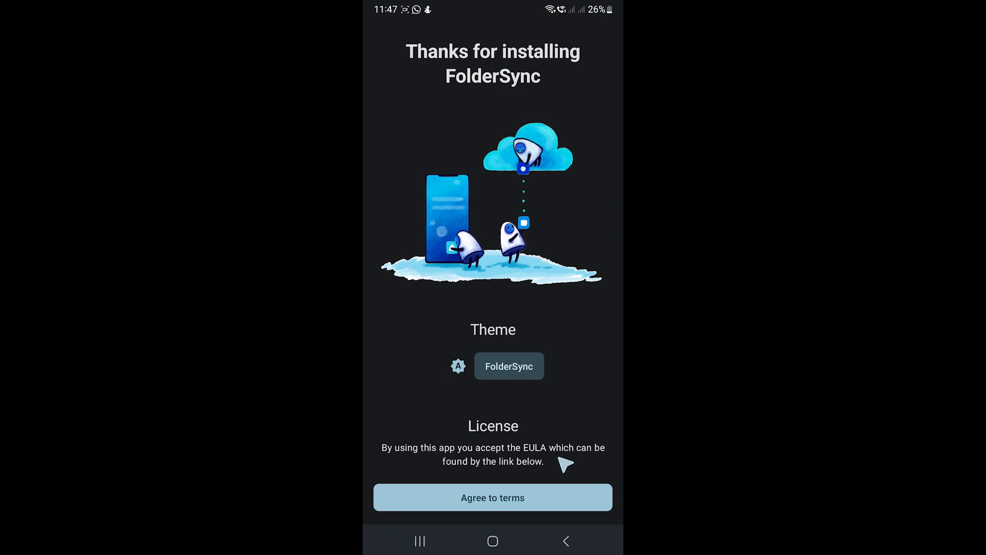
click(492, 498)
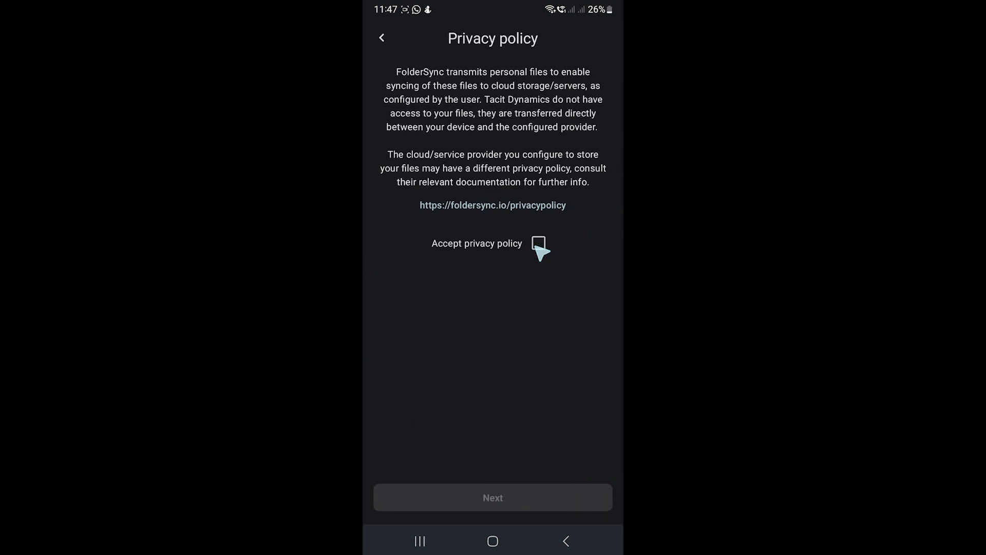
click(537, 244)
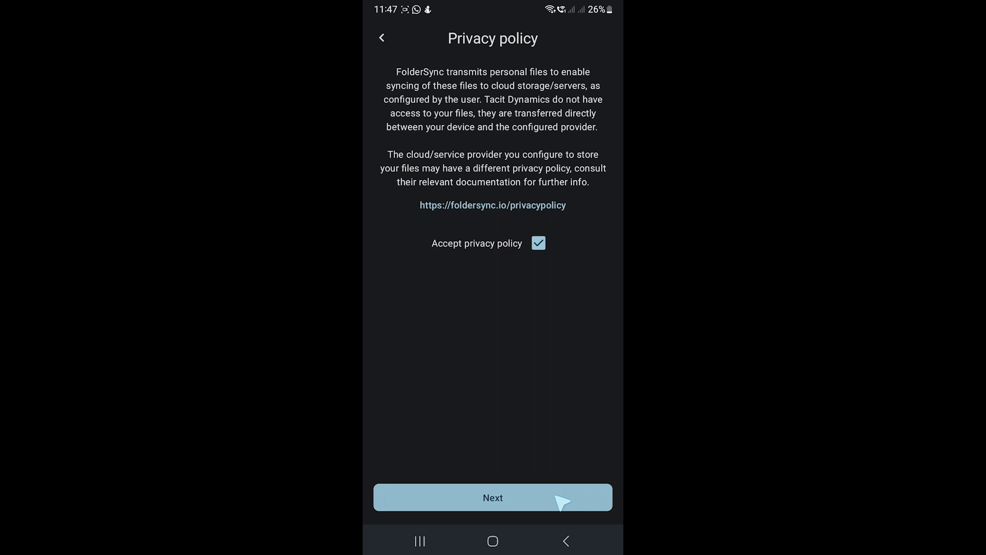
click(493, 497)
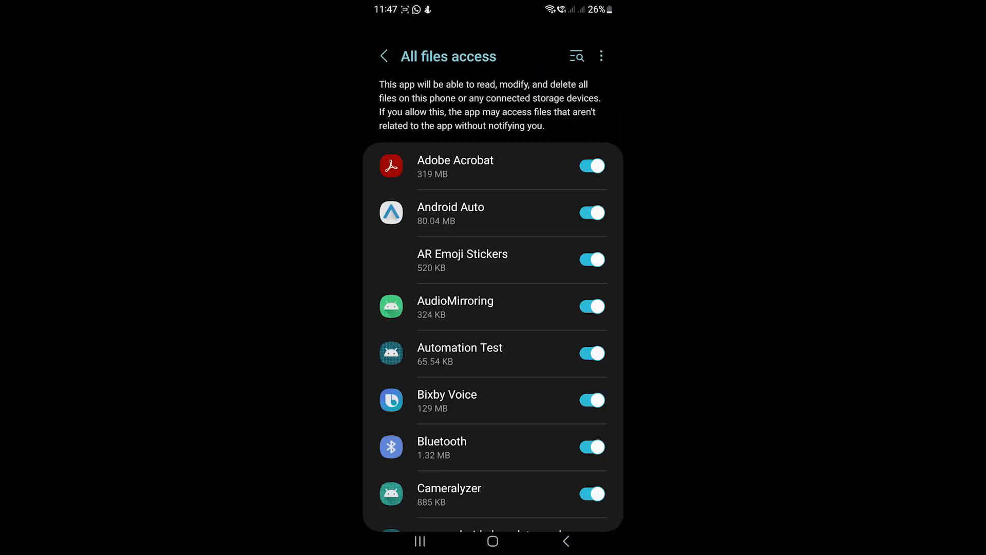
Grant notification permission and finish the FolderSync permissions setup
scroll(down, 3)
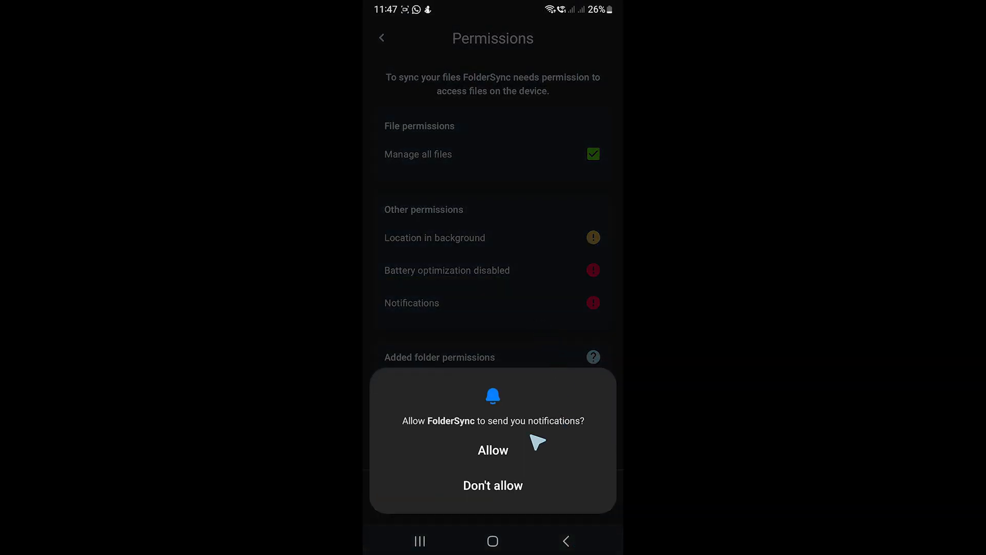
click(492, 450)
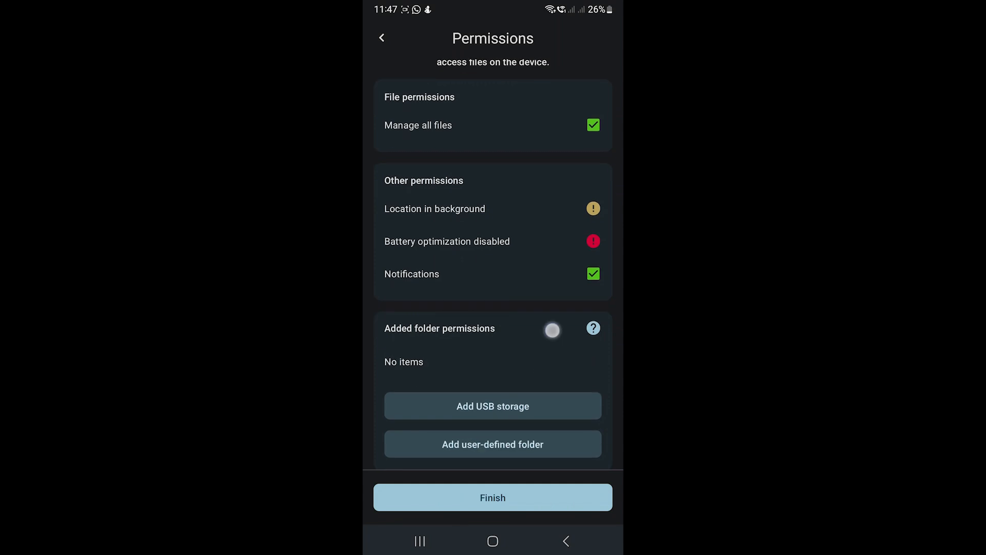
click(492, 498)
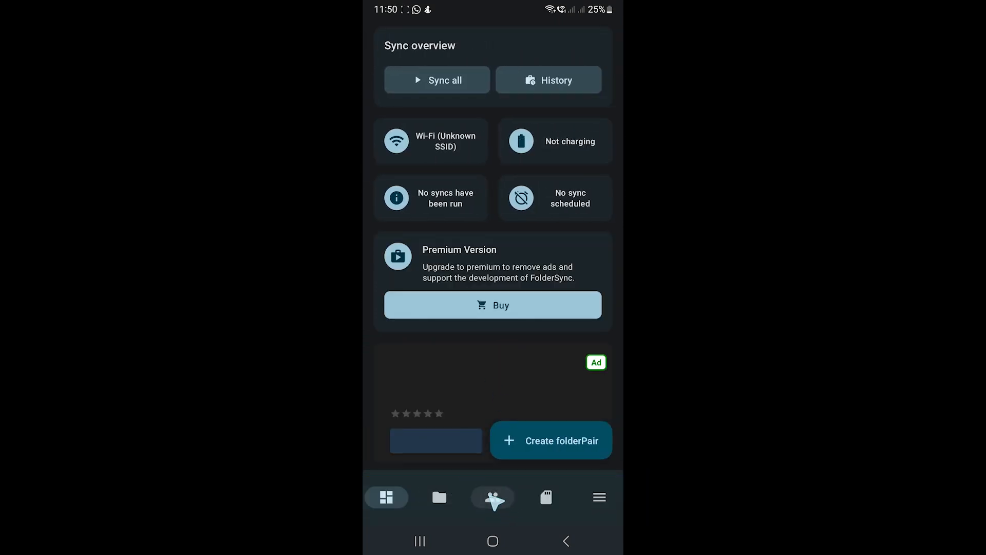
Add a OneDrive account in FolderSync and sign in with the Microsoft account
click(492, 497)
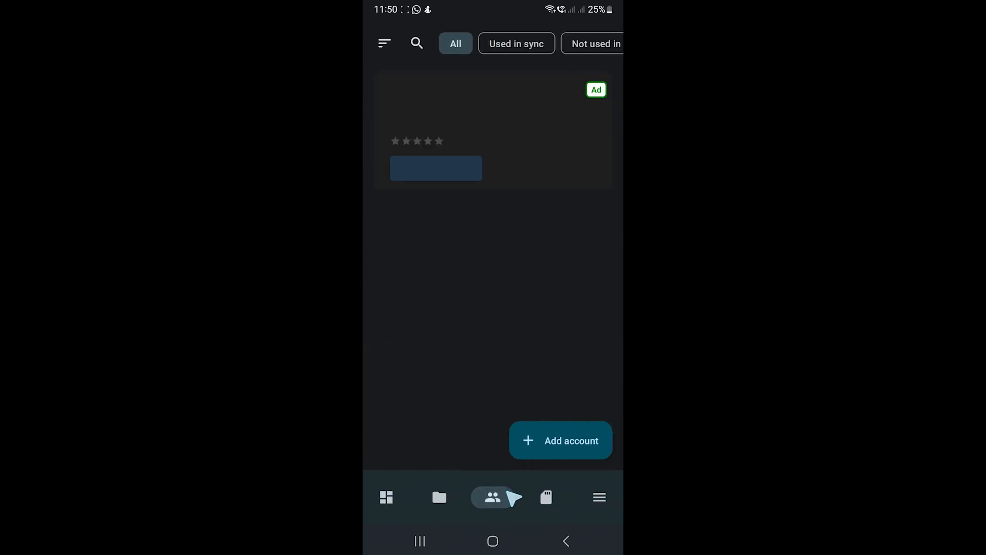
click(560, 440)
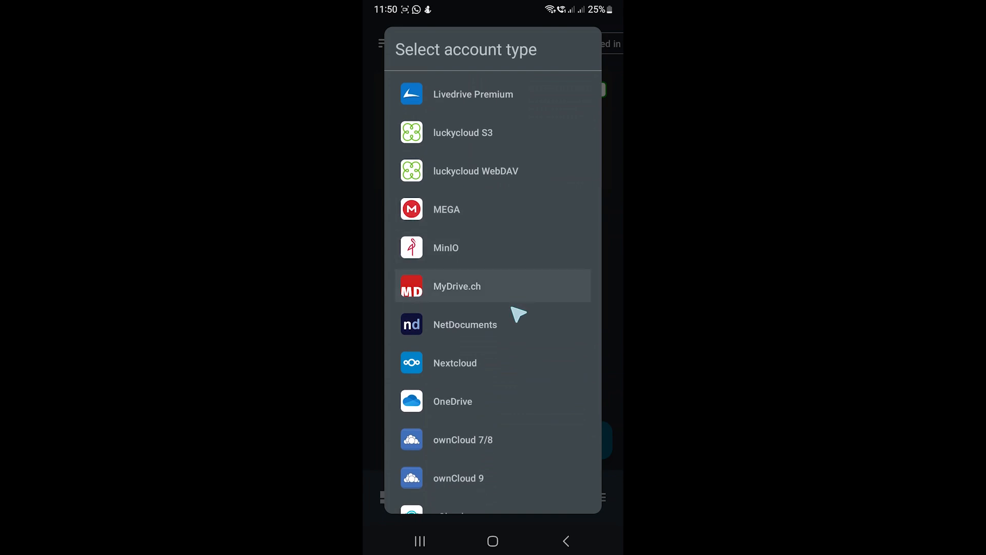
click(452, 402)
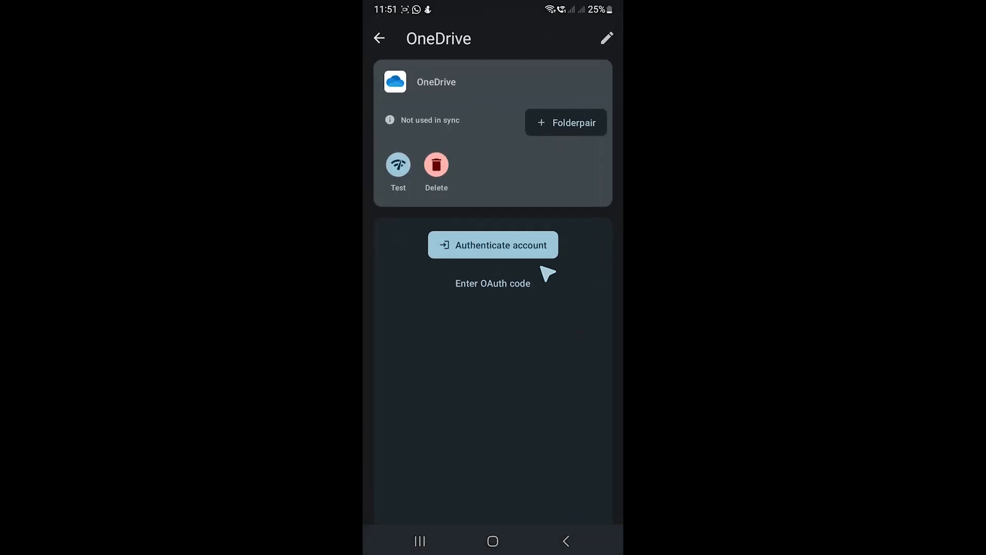
click(492, 244)
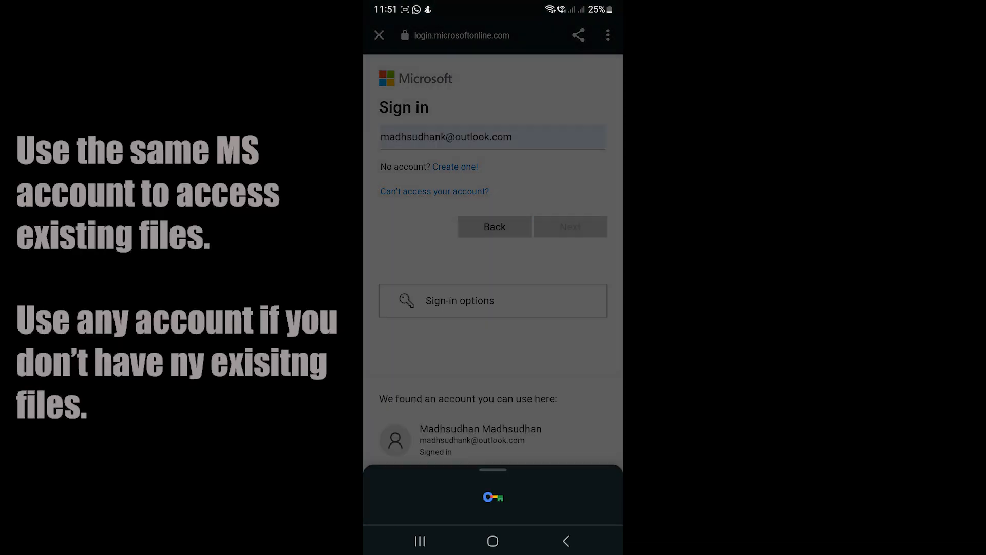
click(569, 226)
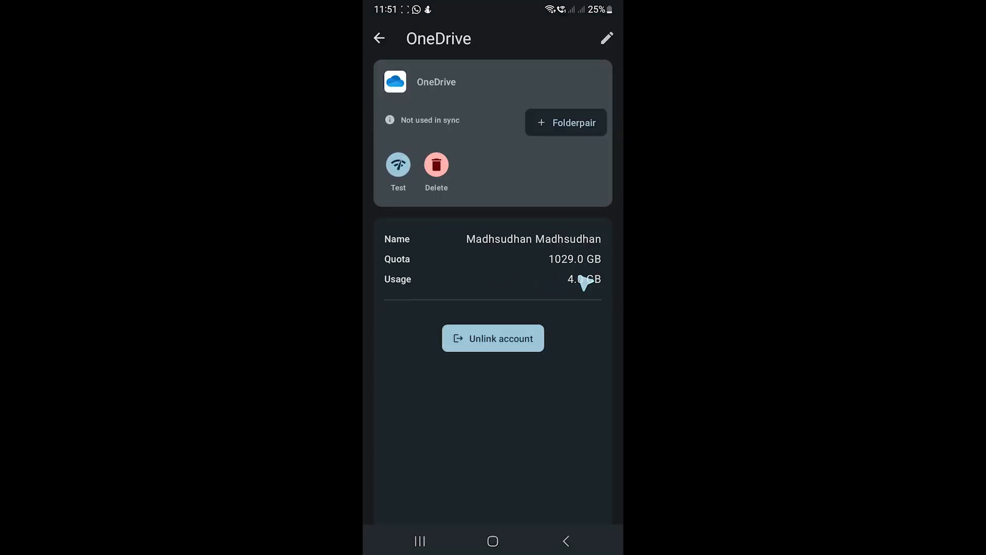
click(379, 38)
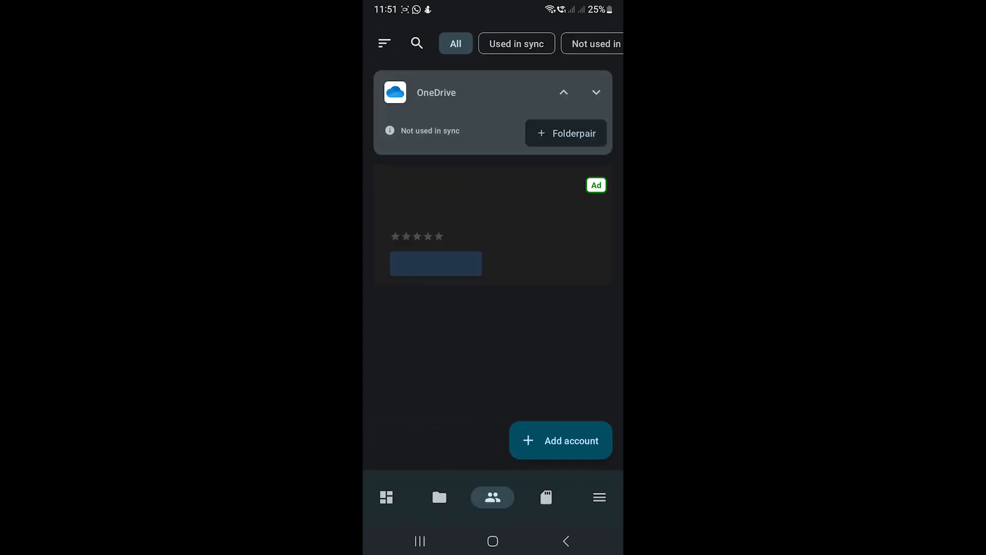
Create a folder pair named Logseq with the local Mks Software House folder
click(439, 498)
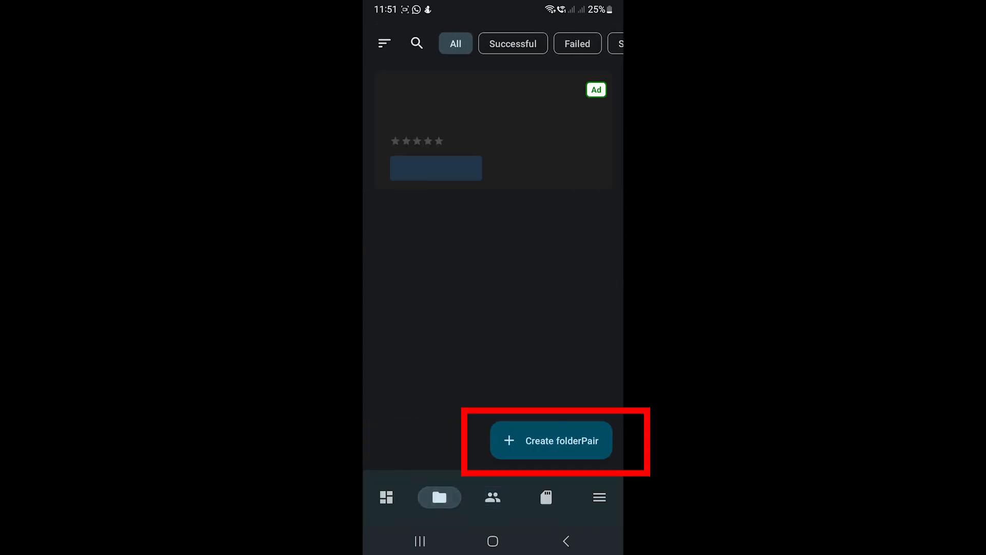
click(550, 441)
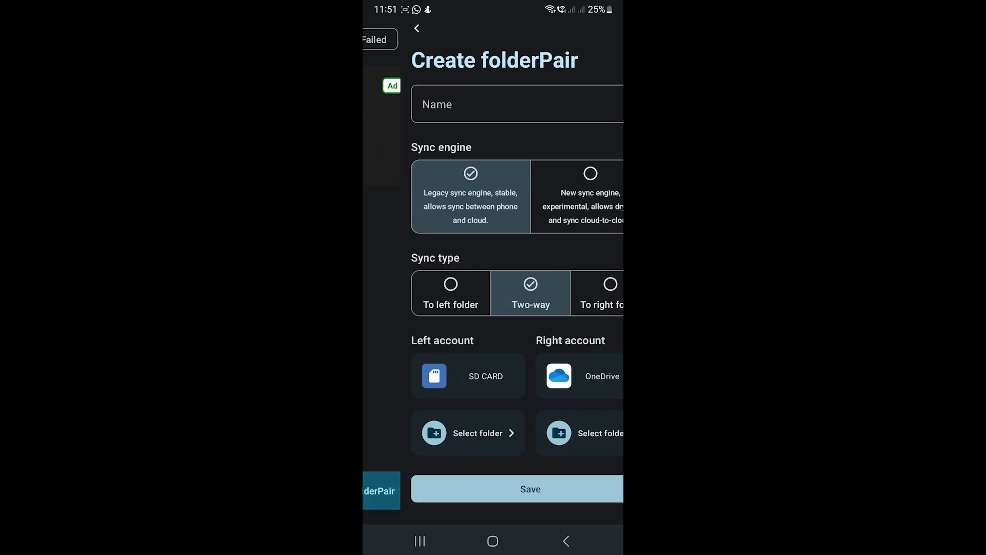
text(Logseq)
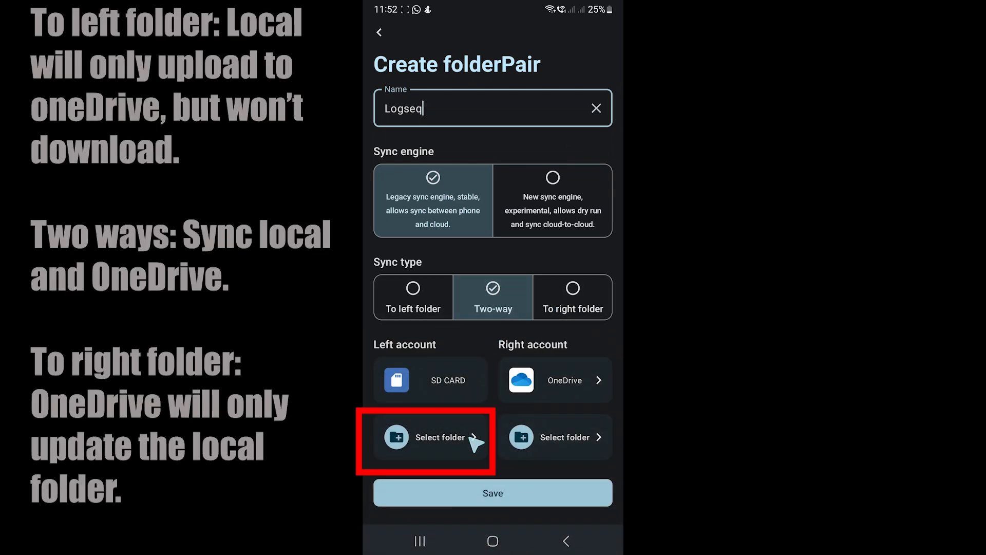
click(430, 438)
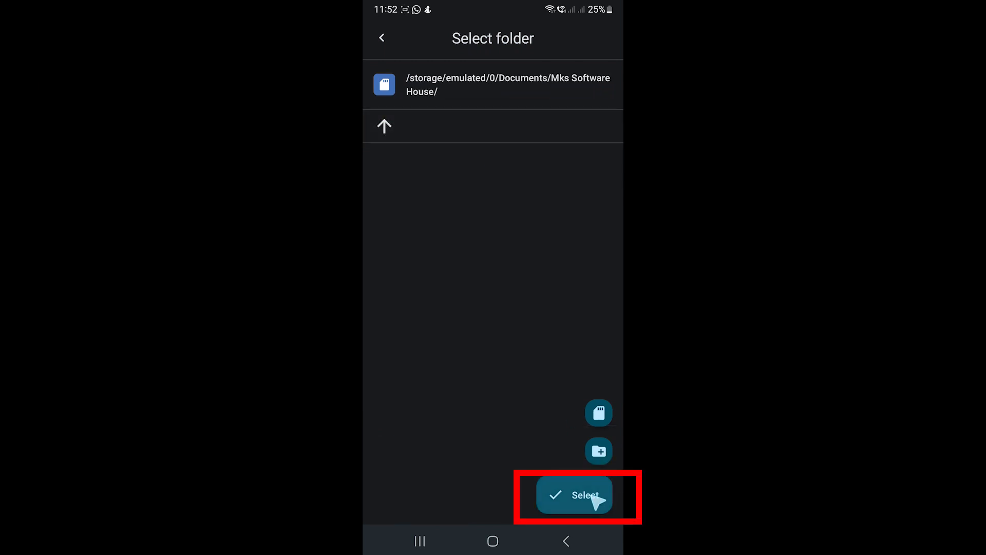
click(573, 494)
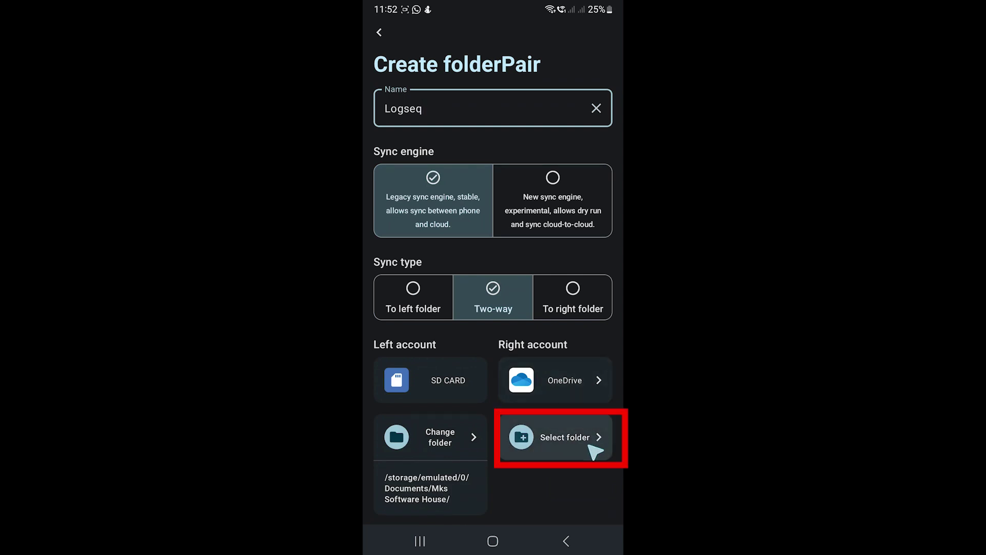
Pair it with the Mks Software House folder on OneDrive and save the two-way pair
click(560, 437)
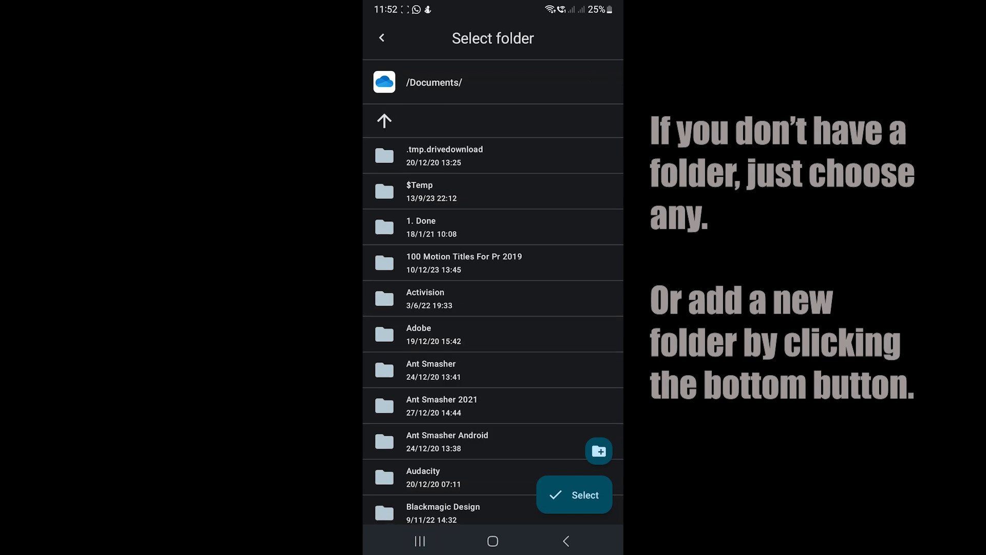
scroll(down, 3)
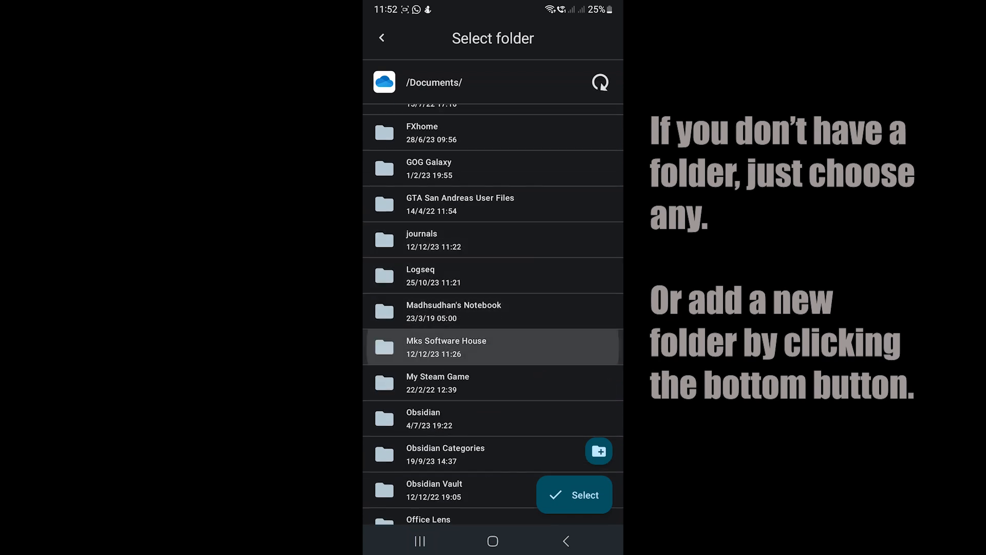
click(573, 494)
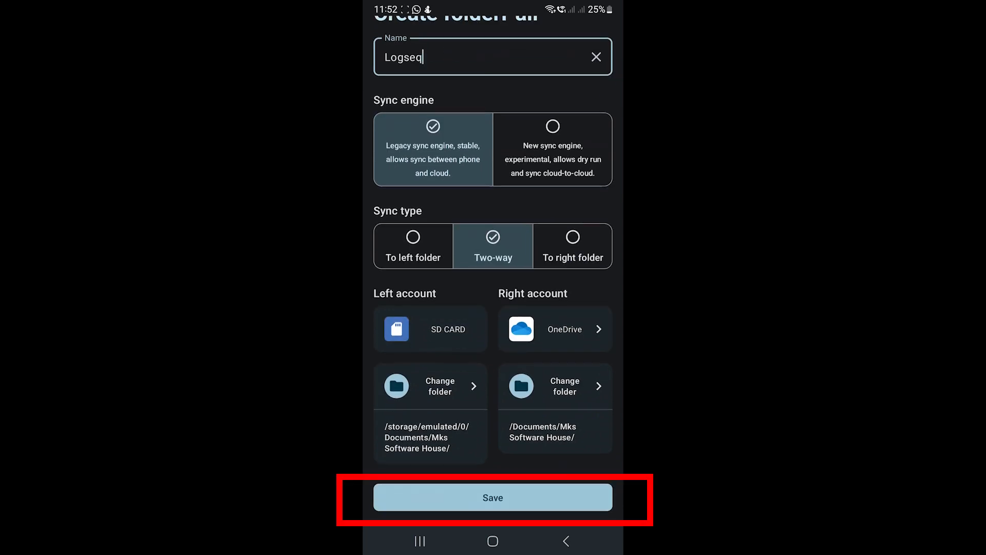
click(492, 497)
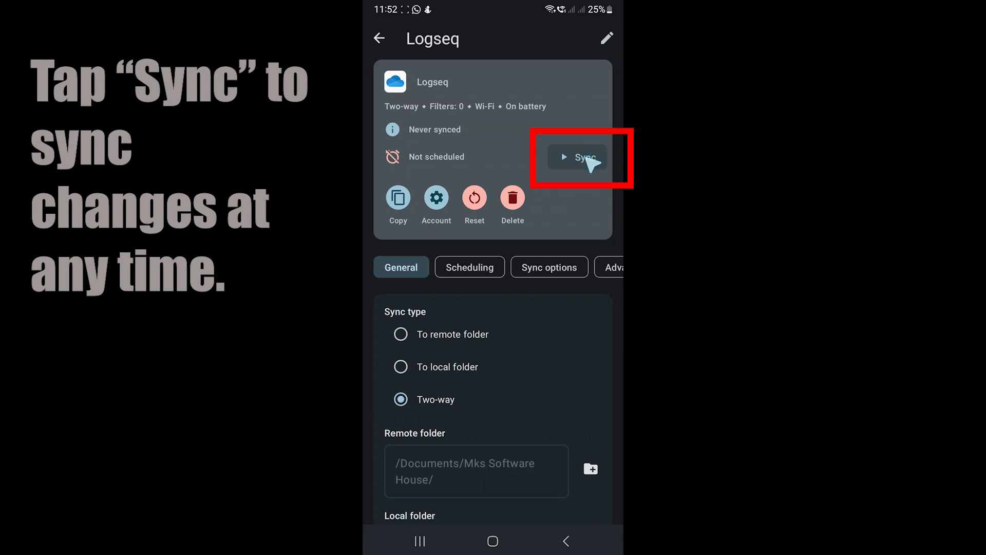
Sync the Logseq folder pair and use the synced Mks Software House folder as the Android graph
click(575, 156)
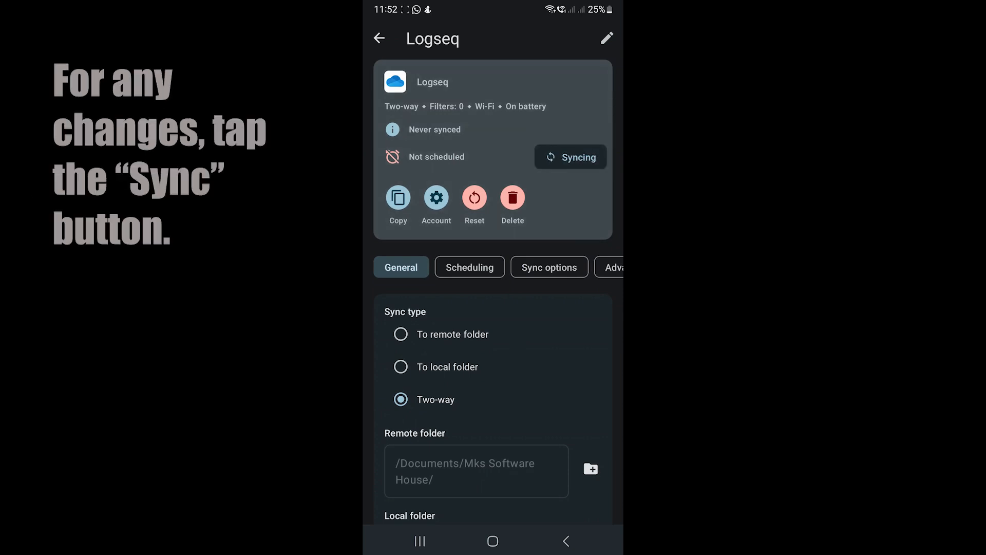
click(569, 156)
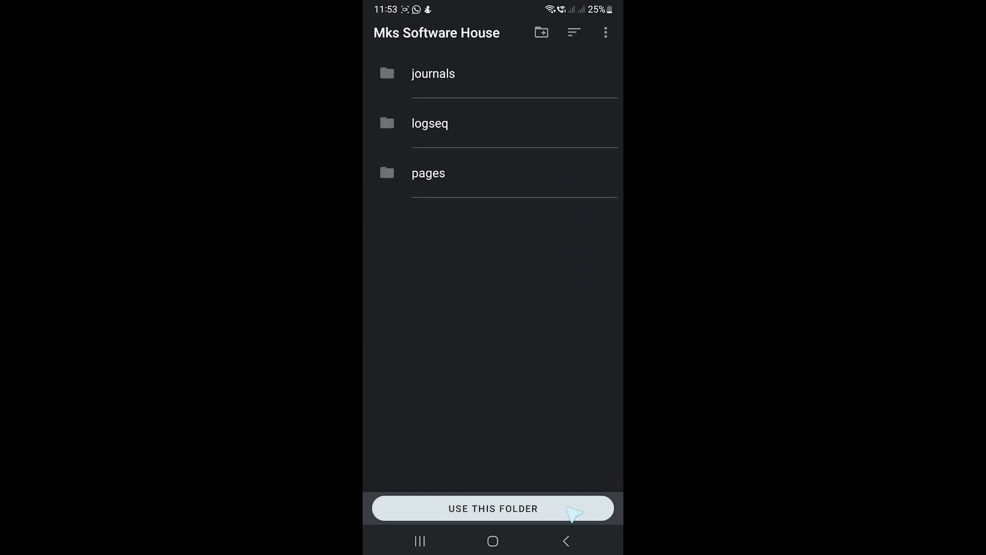
click(492, 509)
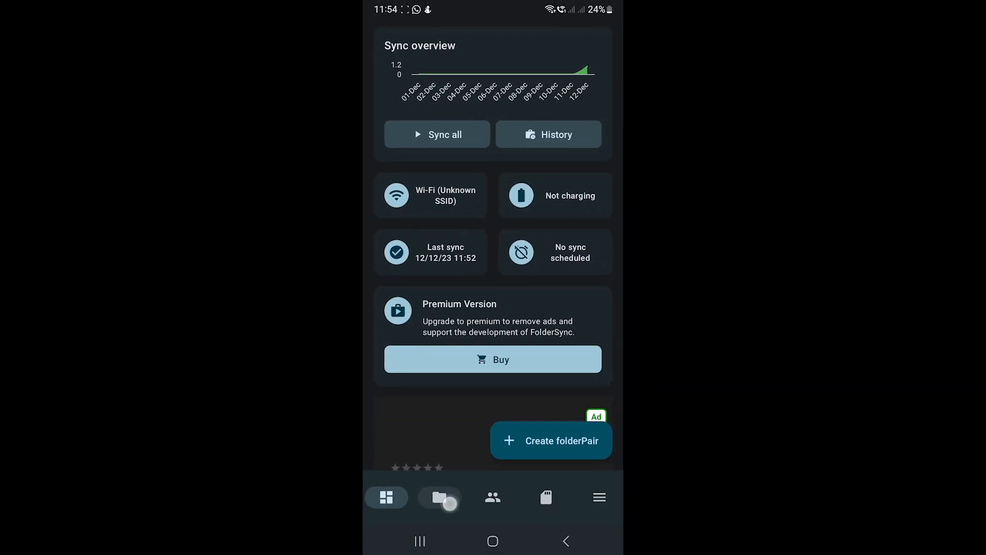
Sync the pair again and enable daily scheduled syncing for it
click(440, 498)
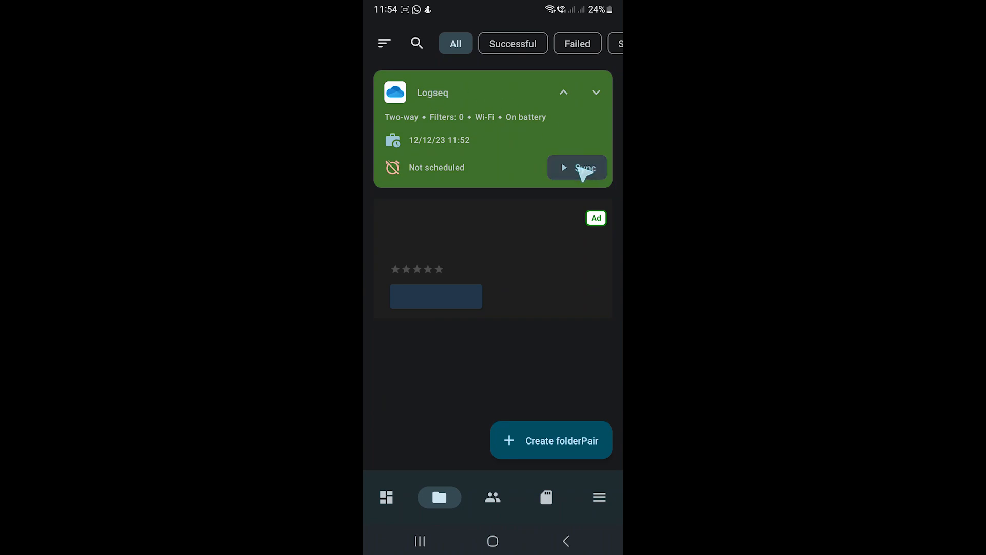
click(492, 130)
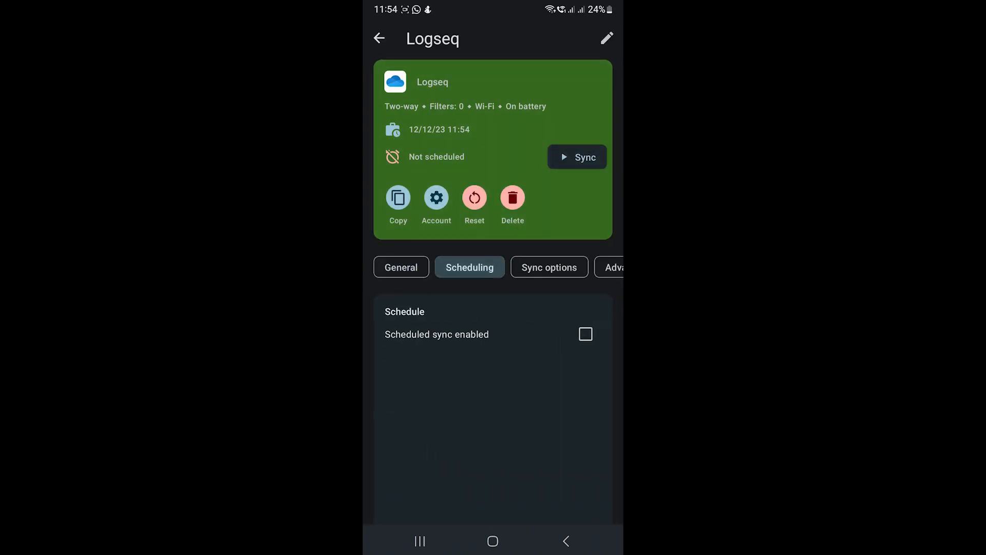
click(585, 334)
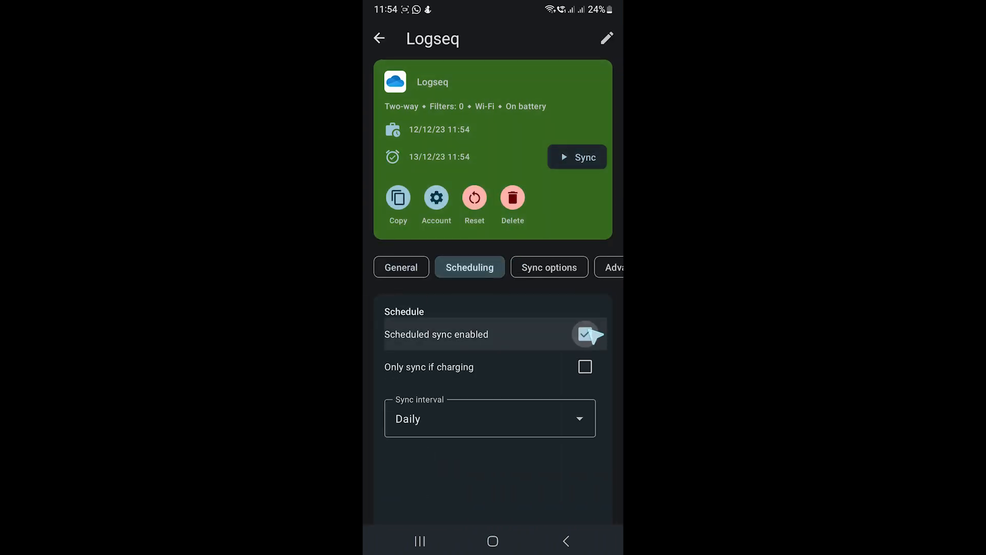
click(585, 334)
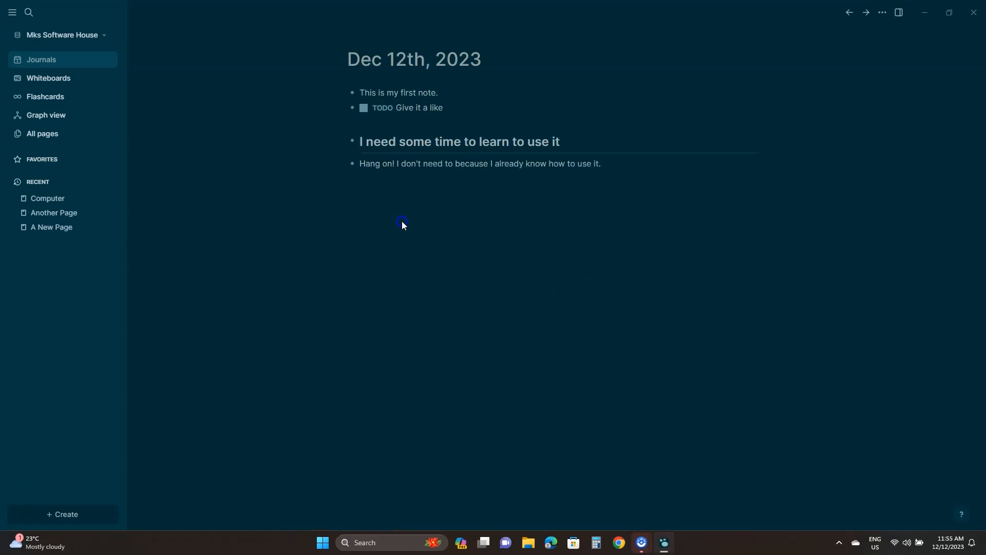
click(48, 198)
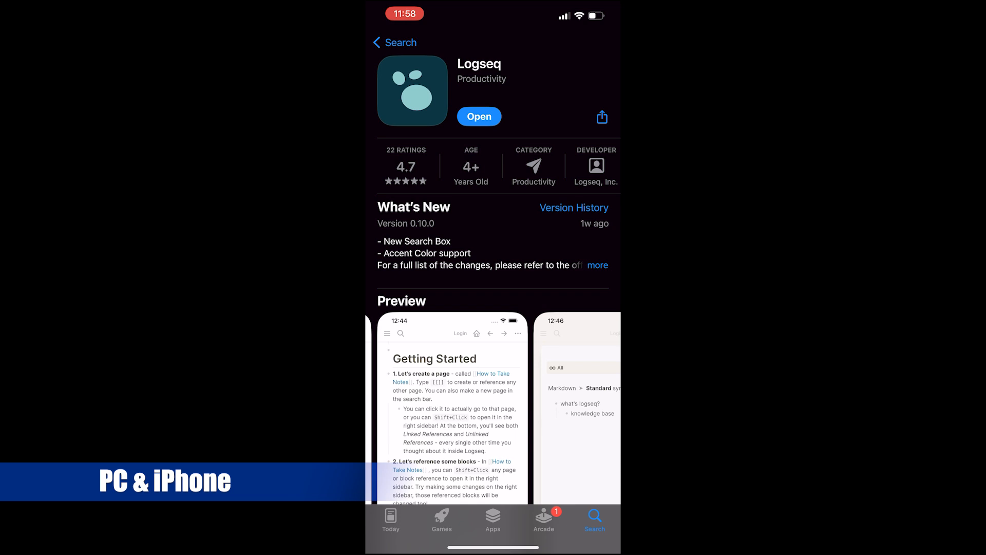
In Logseq iOS name a new graph My New Workspace with iCloud sync turned on
click(479, 116)
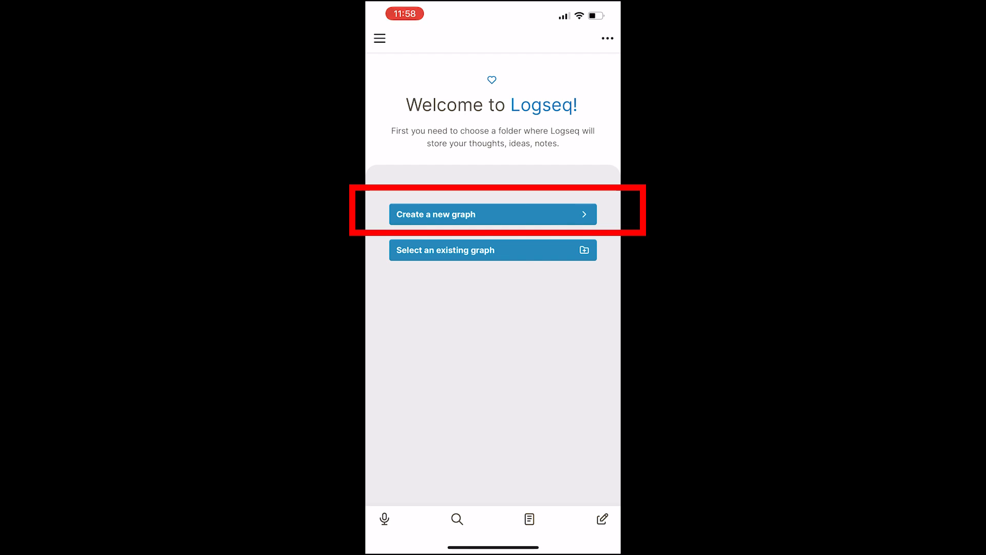
click(492, 213)
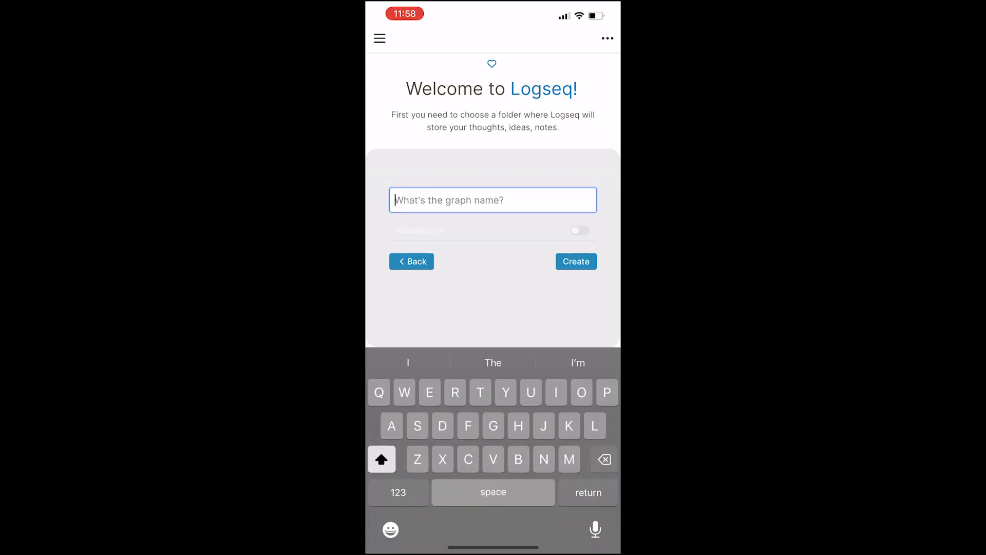
text(My New Workspace)
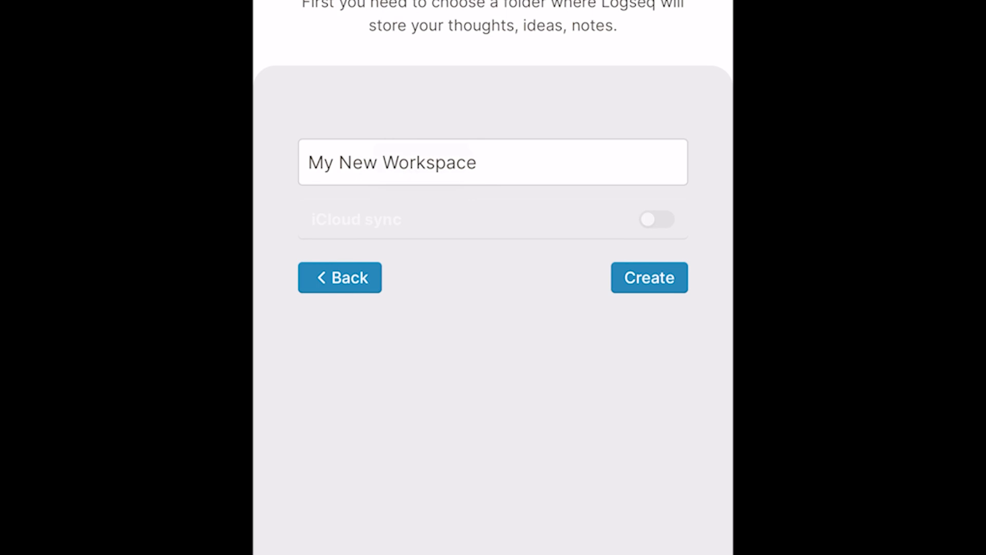
click(656, 219)
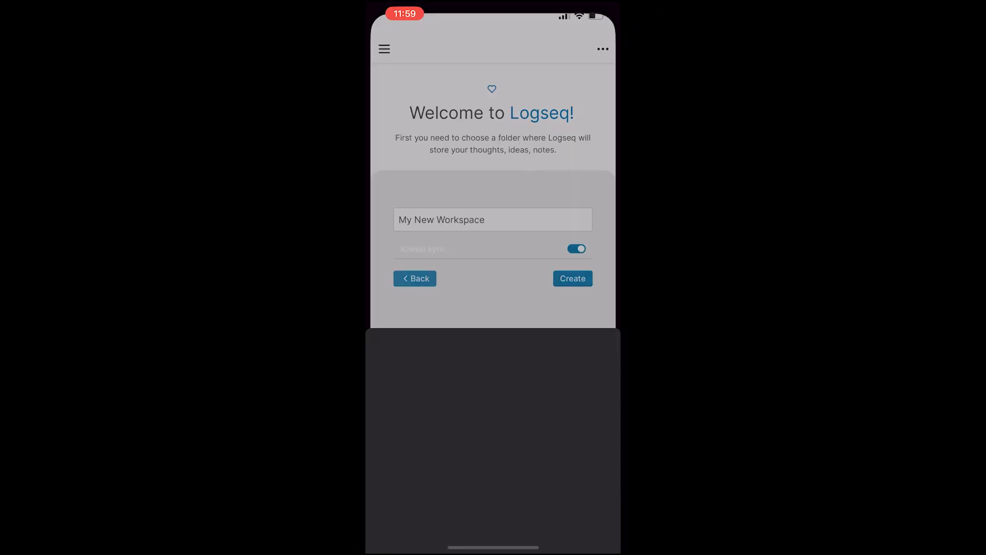
Create the graph in an empty folder under Logseq in iCloud Drive
click(572, 278)
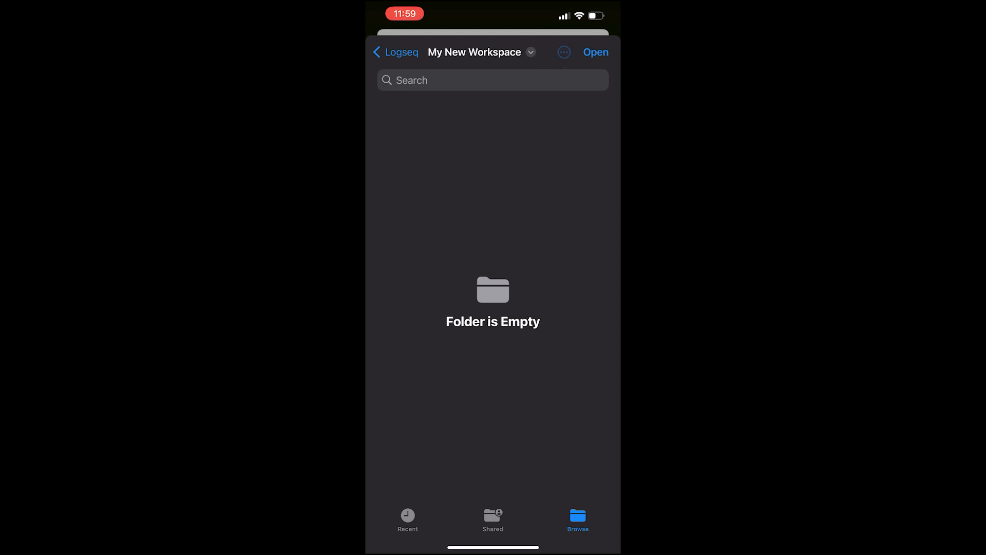
click(564, 52)
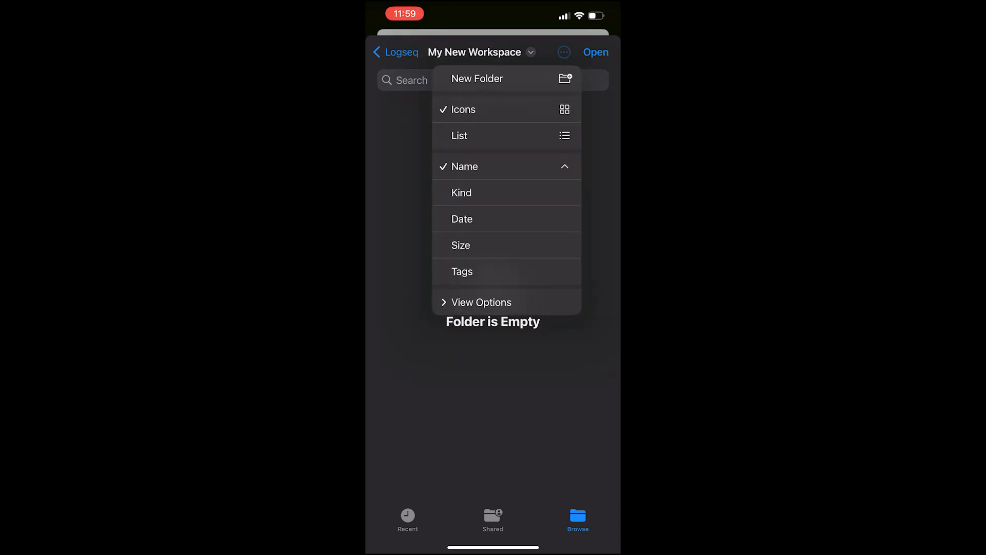
click(477, 79)
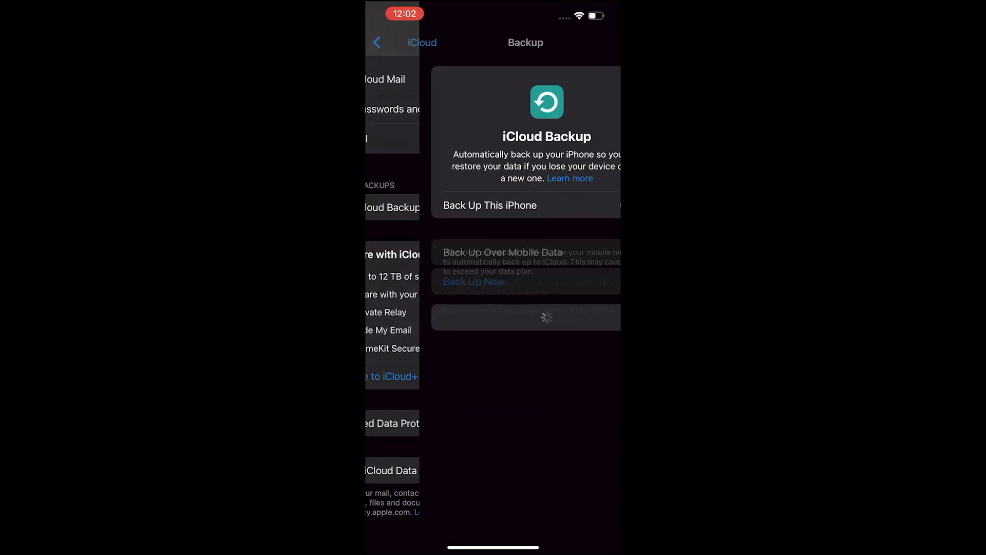
click(474, 281)
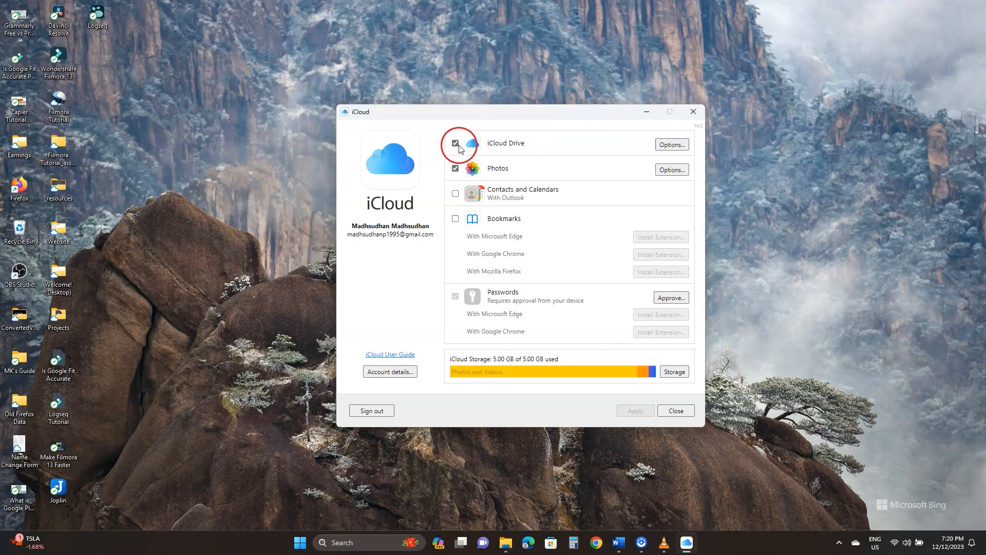
Enable iCloud Drive on Windows and add the My New Workspace graph from iCloud Drive > Logseq
click(662, 542)
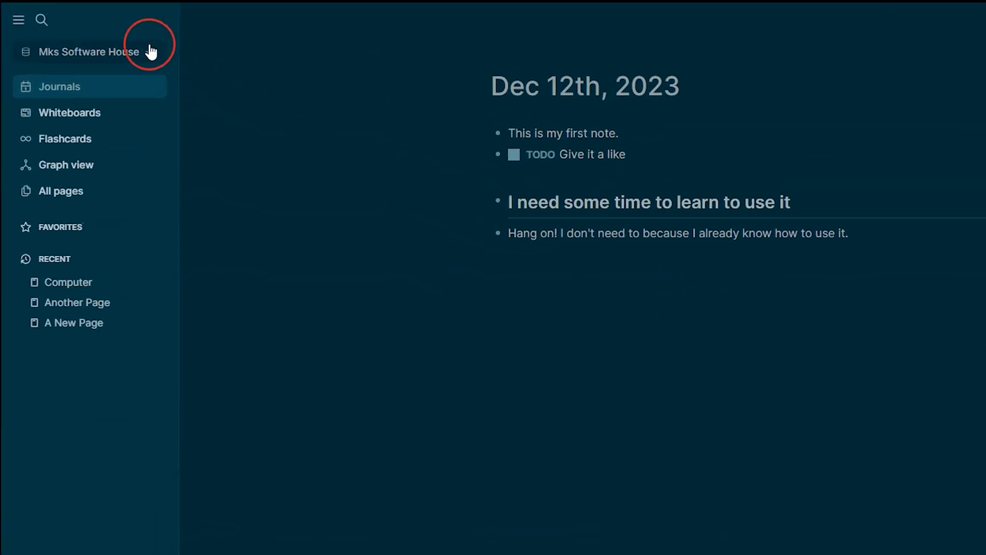
click(86, 52)
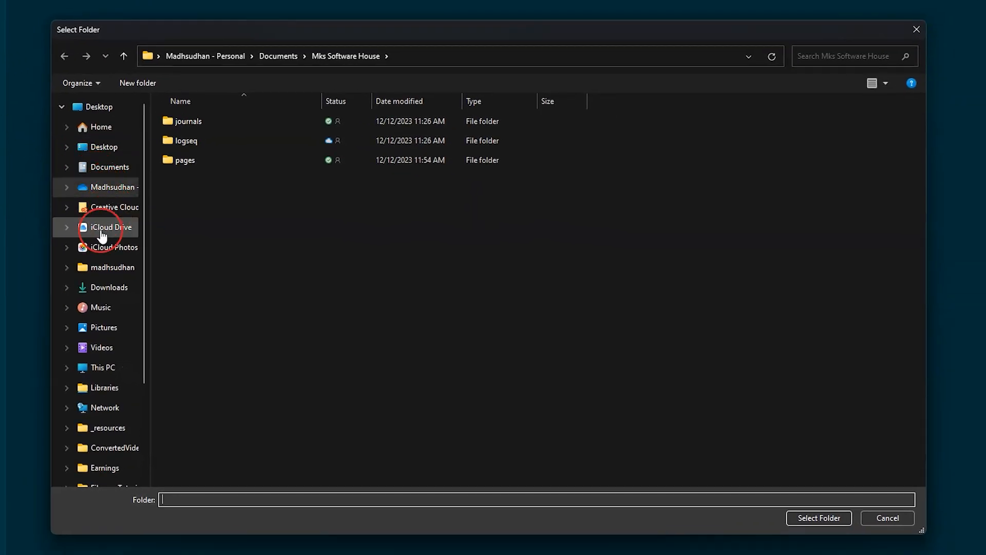
click(110, 227)
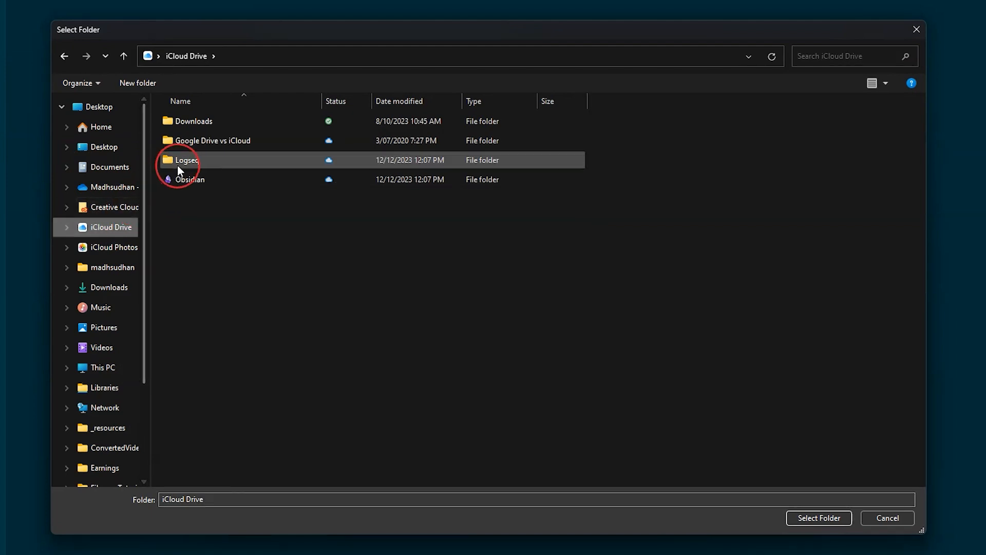
double_click(189, 160)
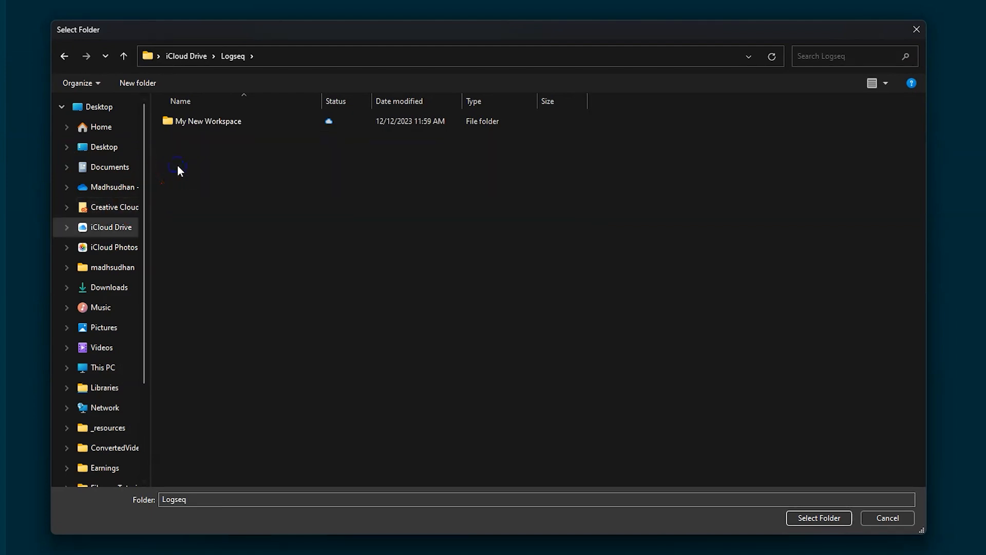
click(209, 121)
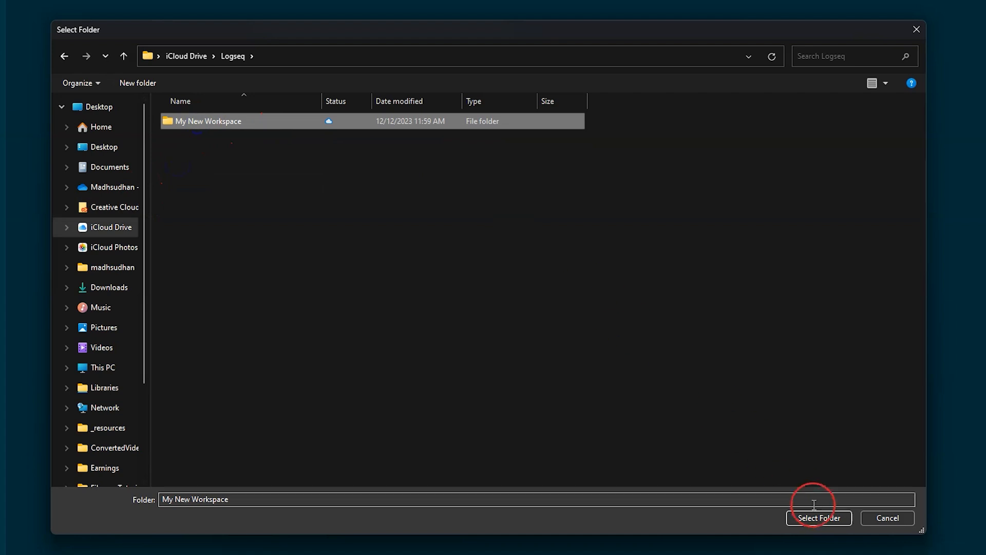
click(819, 518)
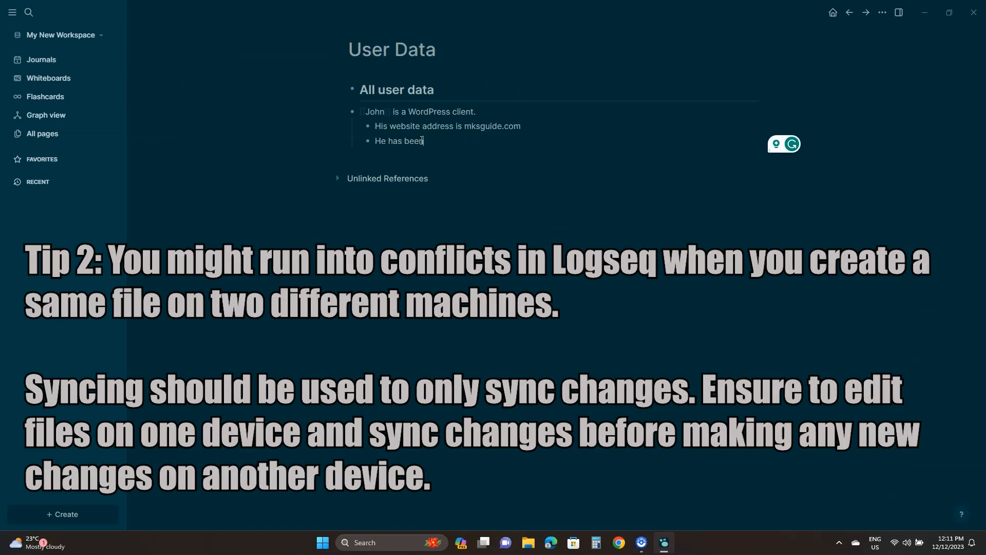
On User Data write "with us for about 5 years." and "[[Sam]] is another clie"
text(with us for a)
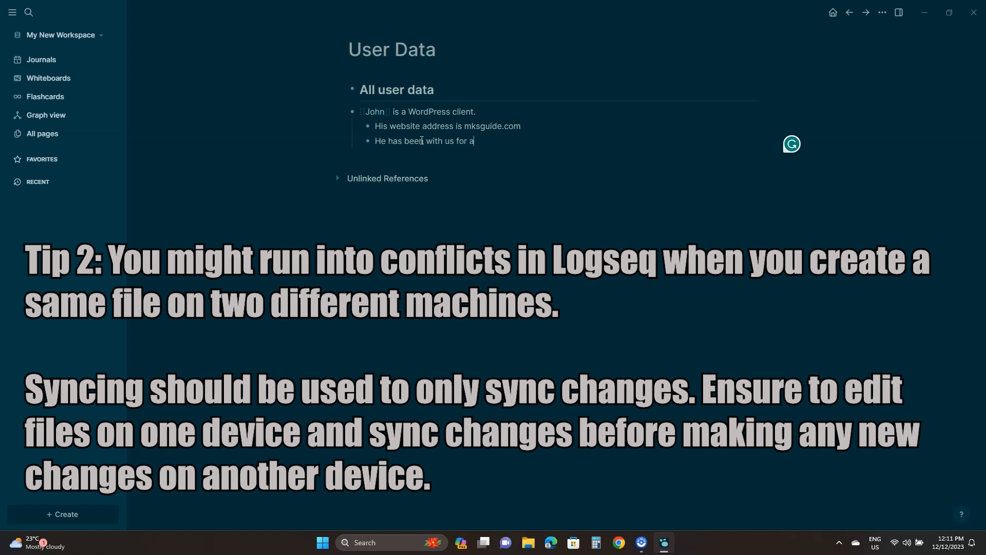
text(bout 5 years.)
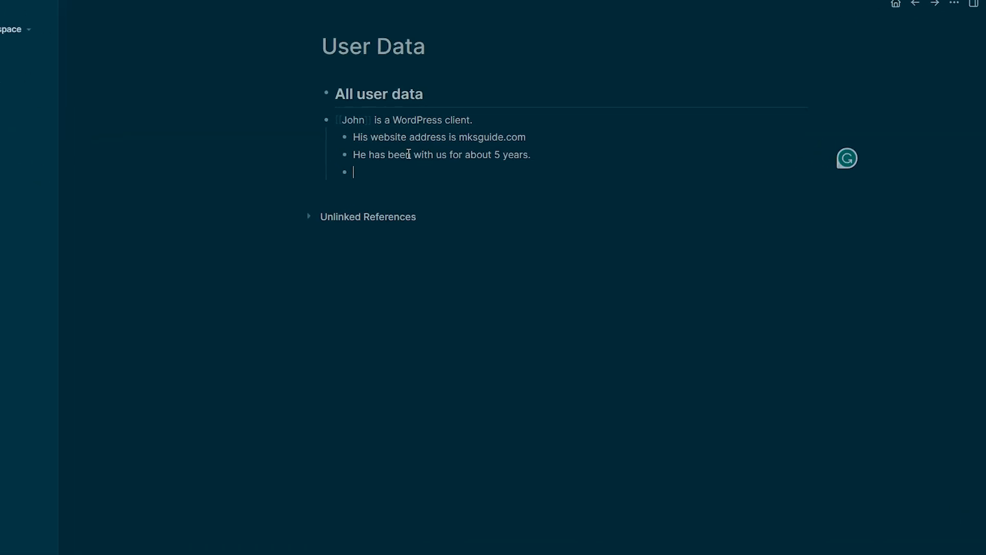
text([[Sam]] is another clie)
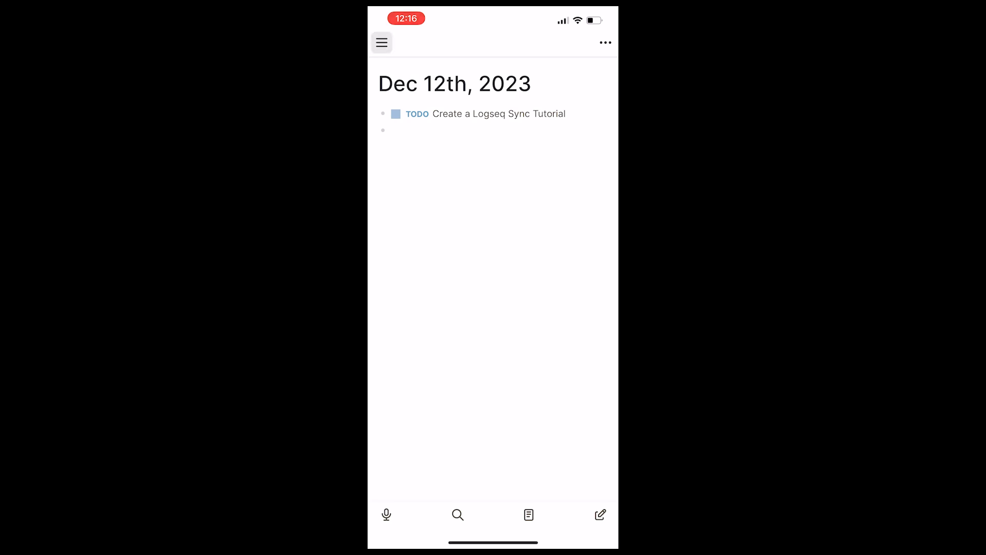
Refresh the iOS graph from disk and view the synced User Data page
click(381, 44)
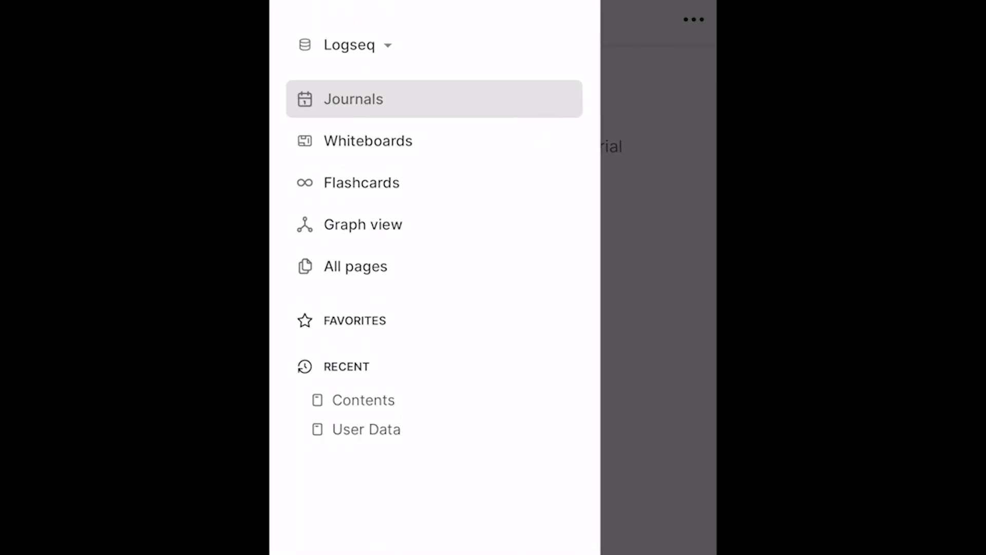
click(349, 44)
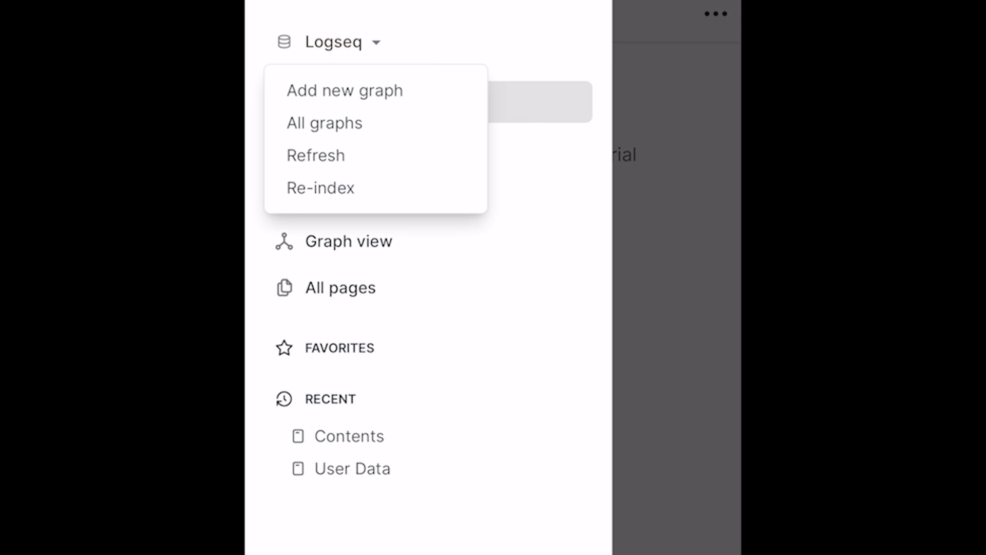
click(315, 155)
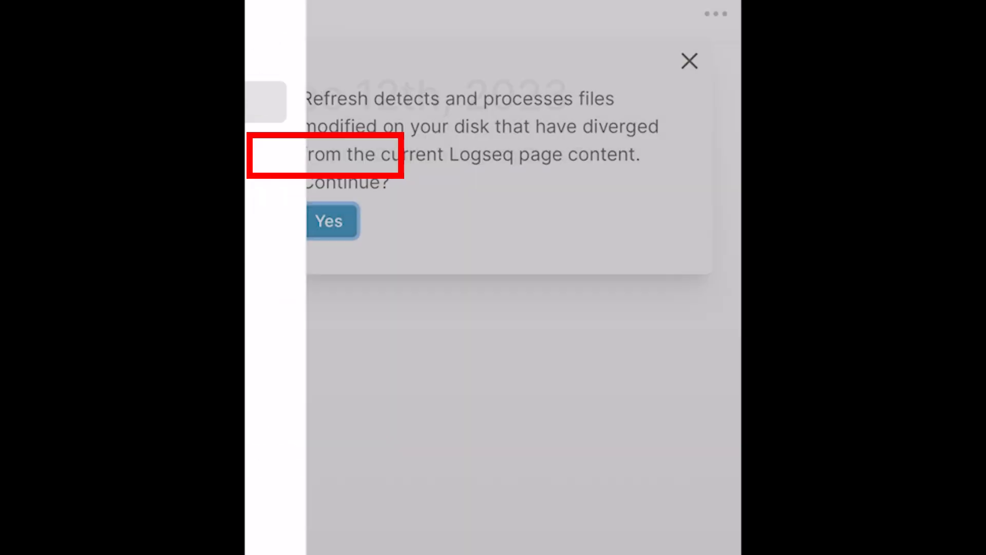
click(329, 221)
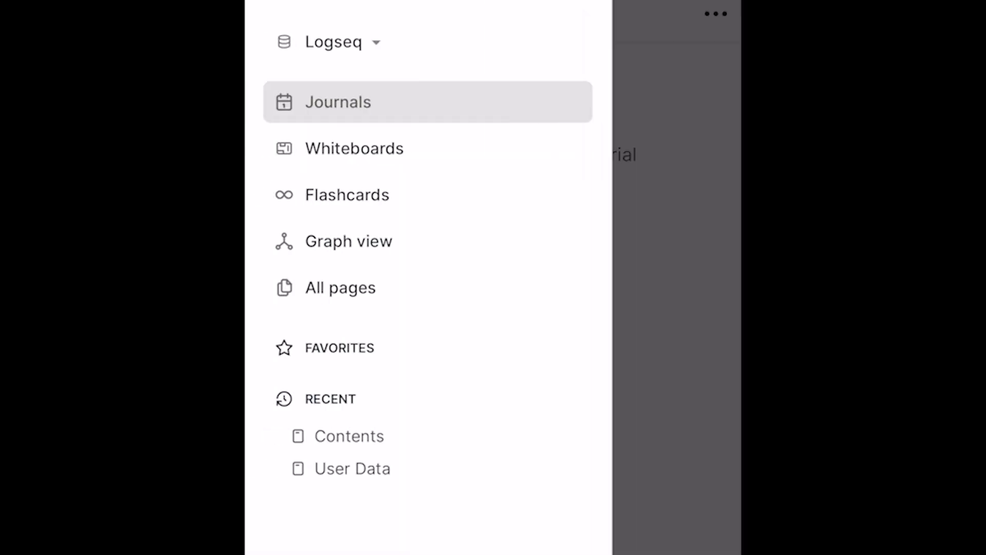
click(353, 469)
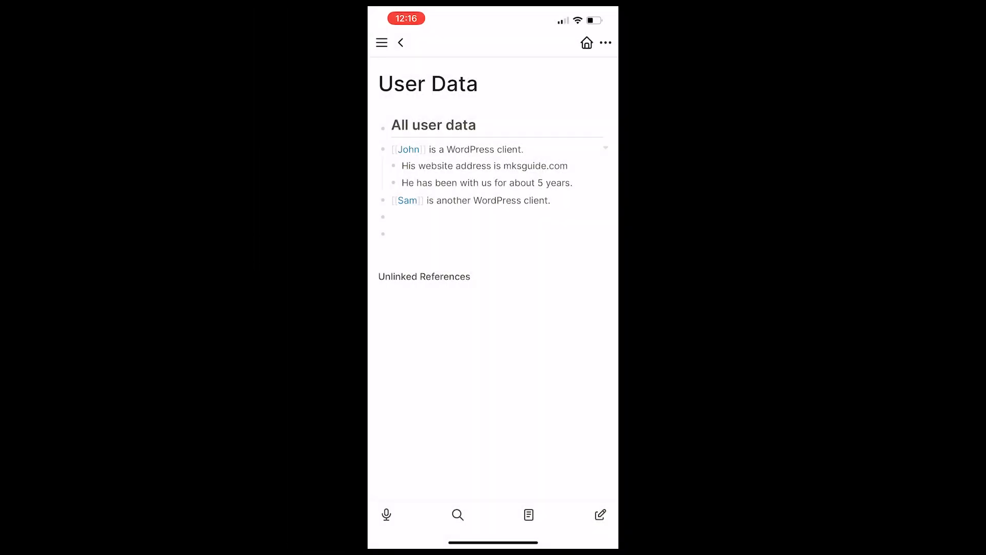
Follow the [[Sam]] link and write "Thanks for watching" on the Sam page
click(487, 183)
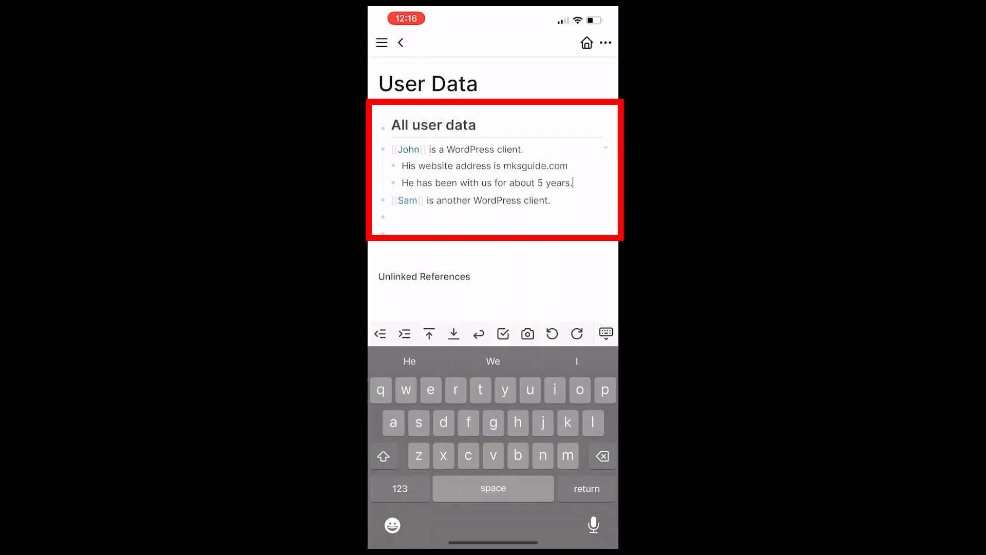
click(407, 200)
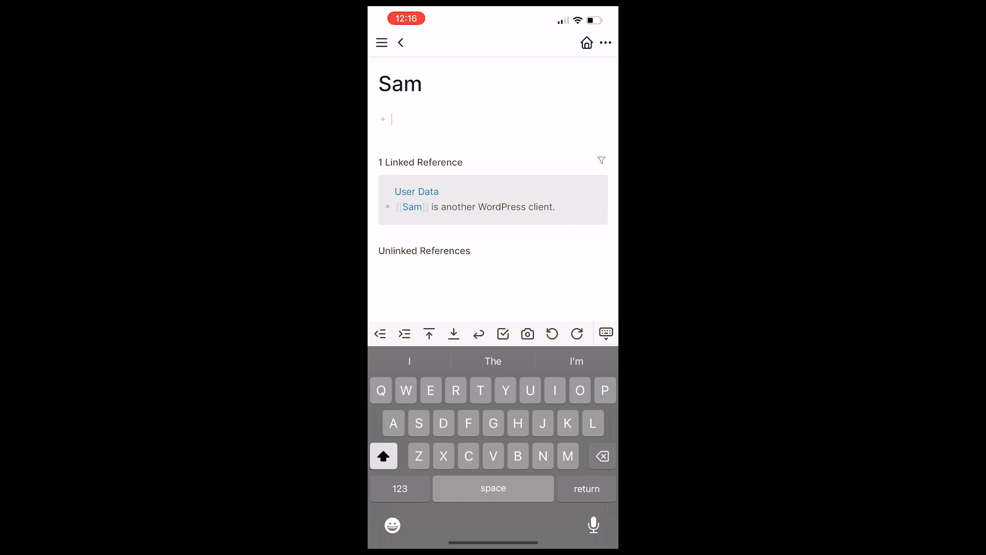
text(Thanks)
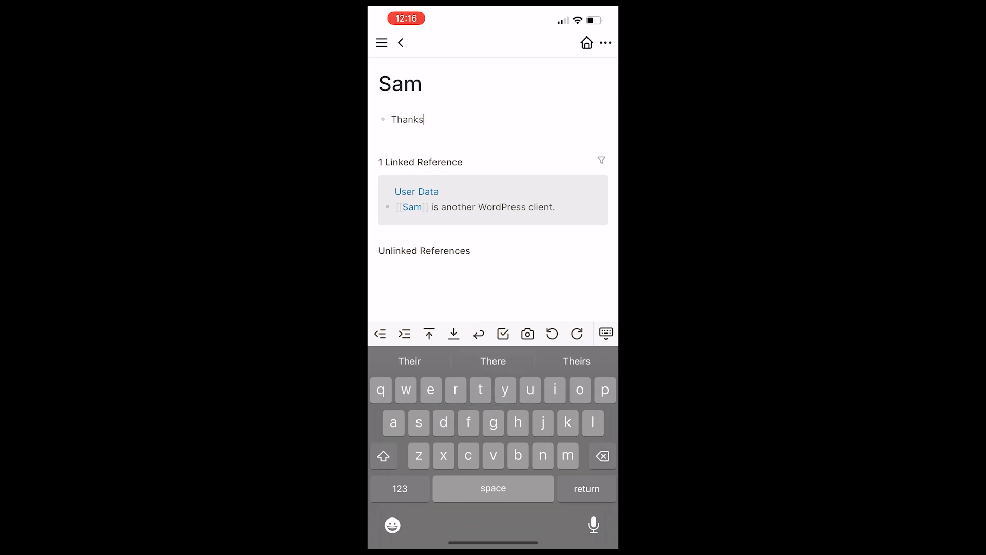
text(for watching)
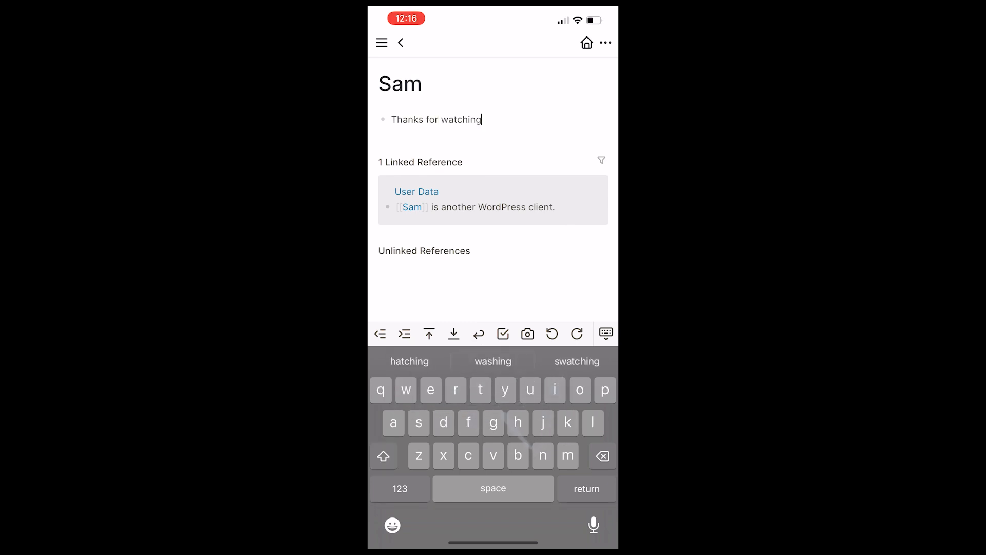